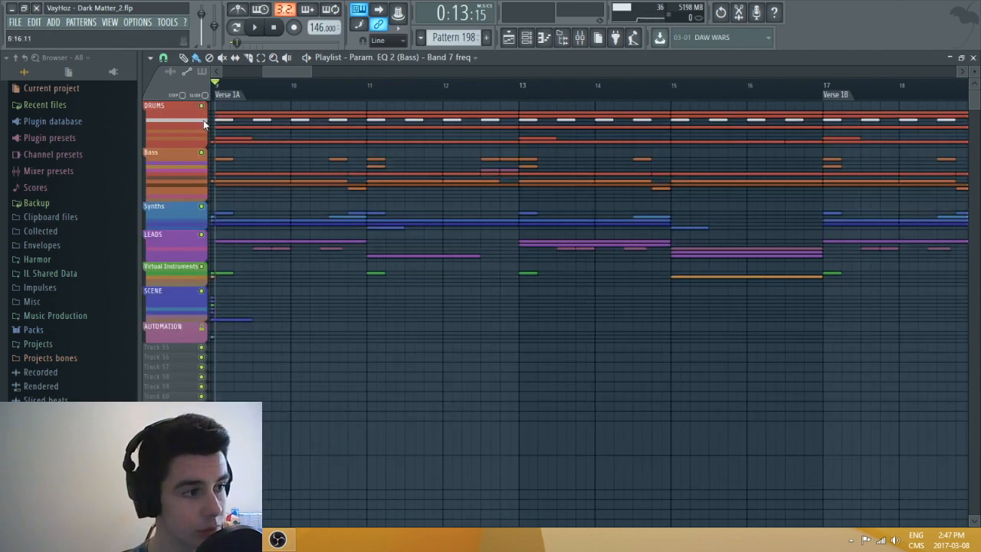
Step: Scroll the view left across the finished demo project before starting the new one
scroll(left, 3)
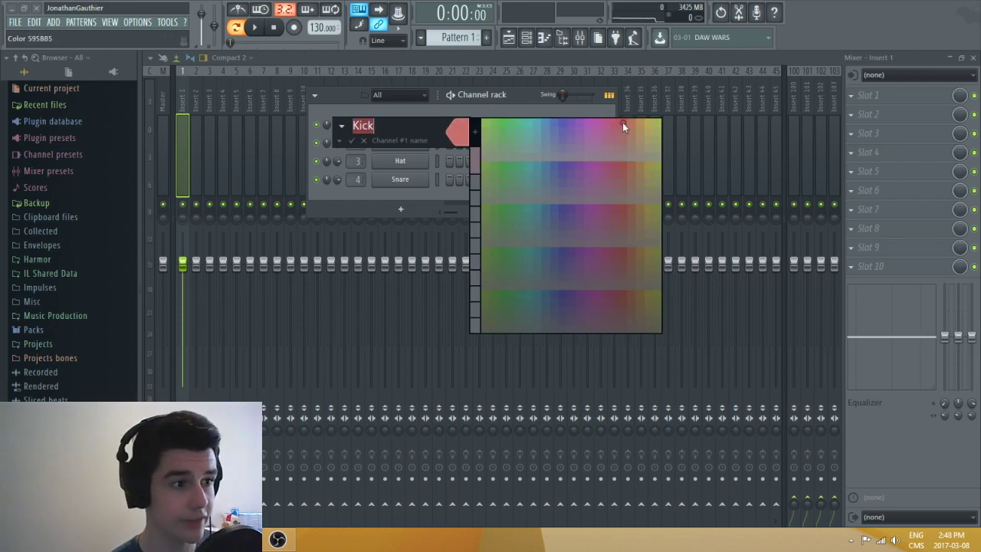
Step: Confirm red for Kick and recolour the Clap channel red the same way
click(622, 125)
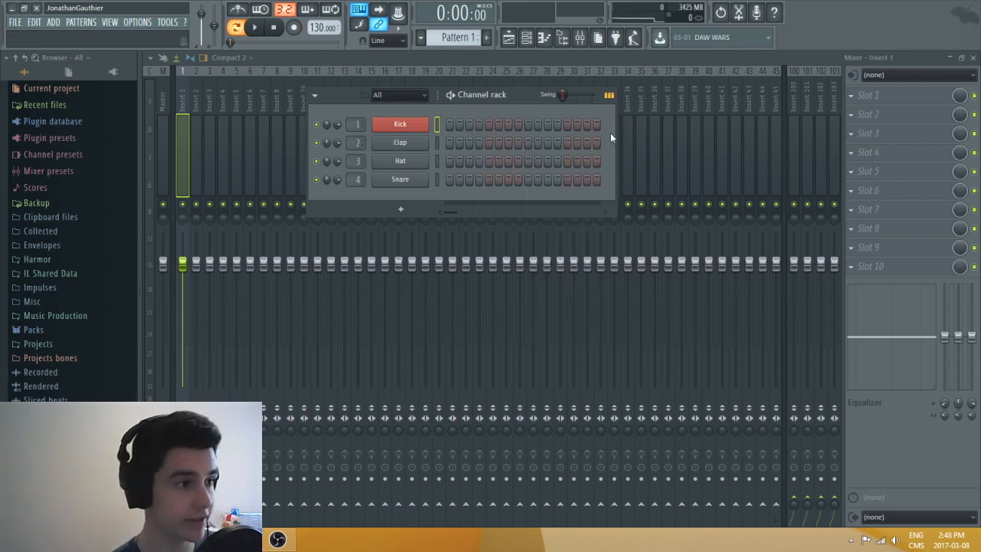
right_click(399, 142)
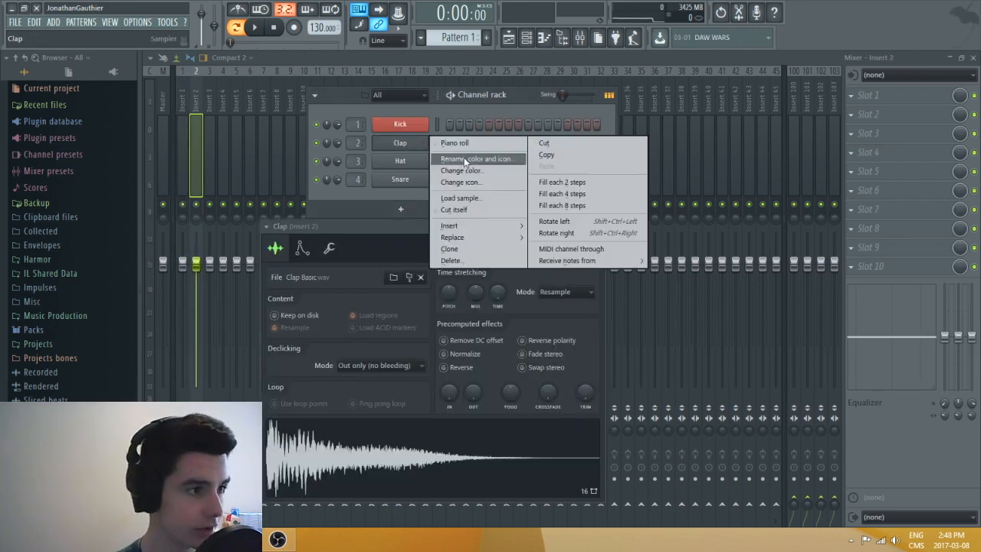
click(476, 157)
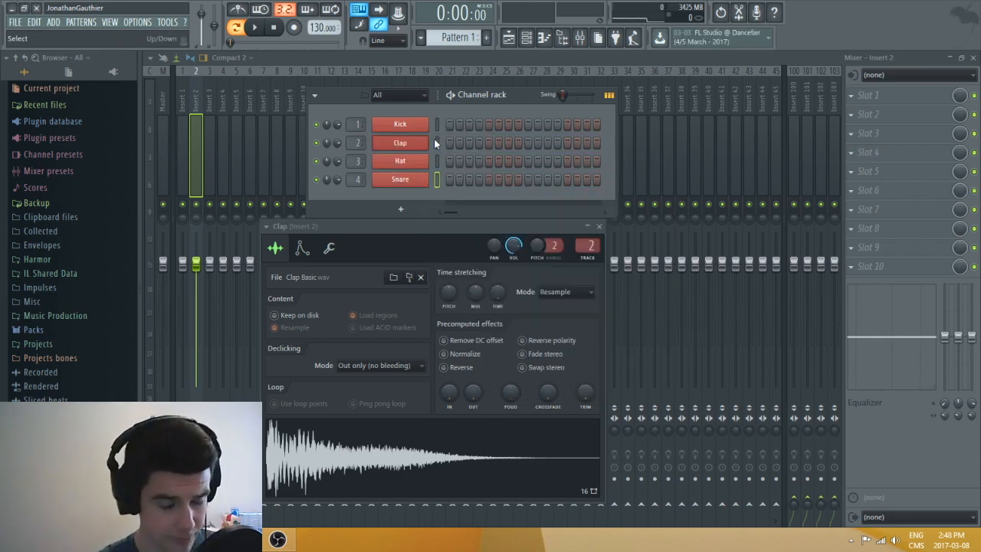
click(398, 125)
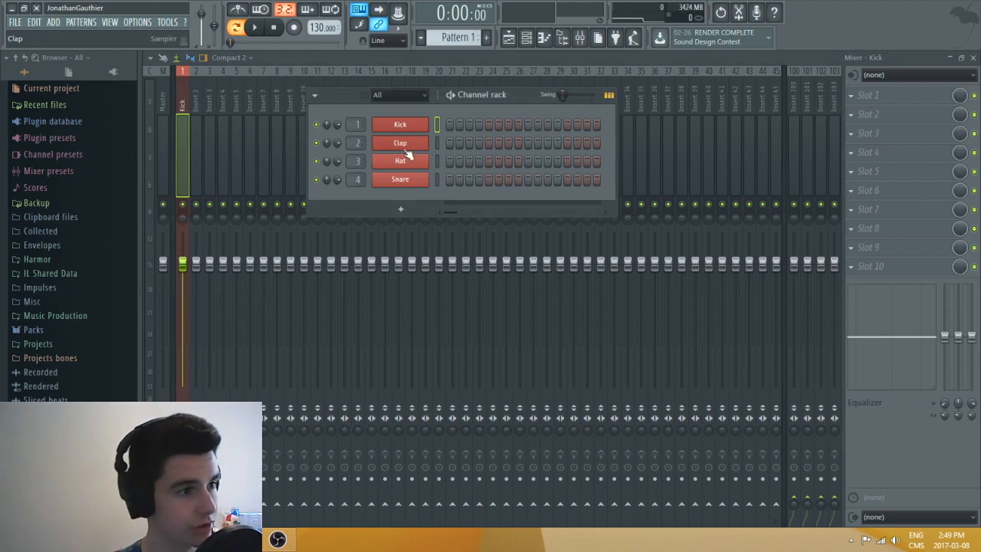
Step: Route the Hat channel to its own mixer insert 3
click(398, 142)
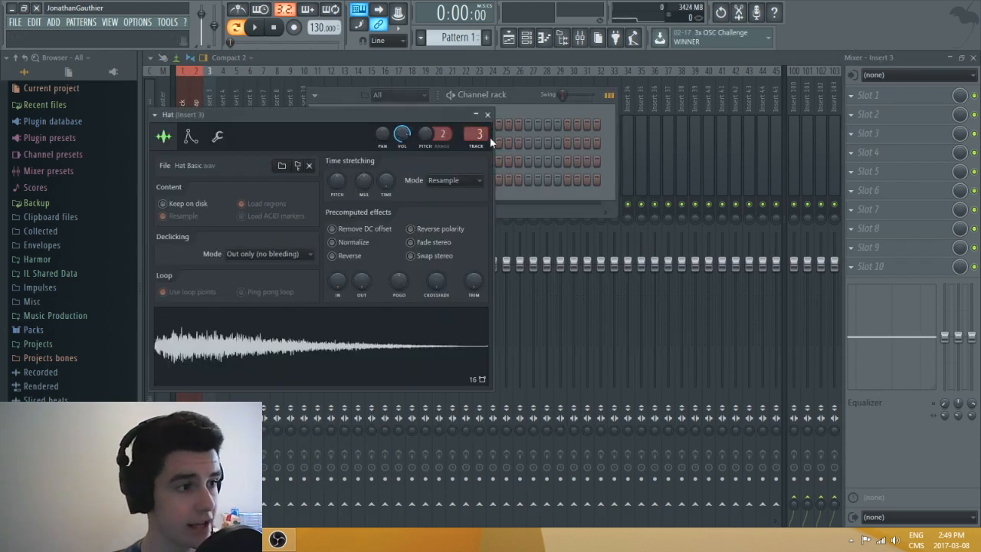
mouse_move(476, 153)
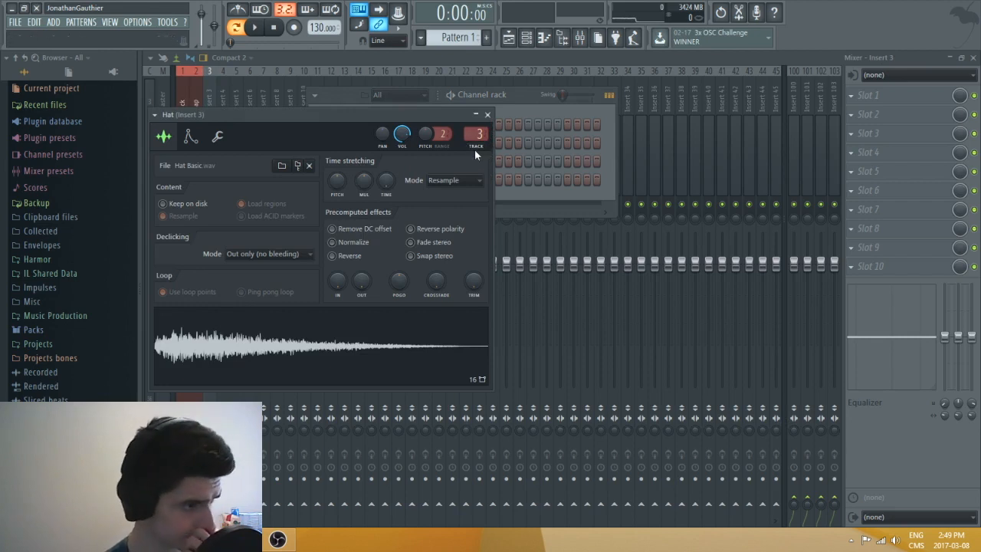
click(487, 113)
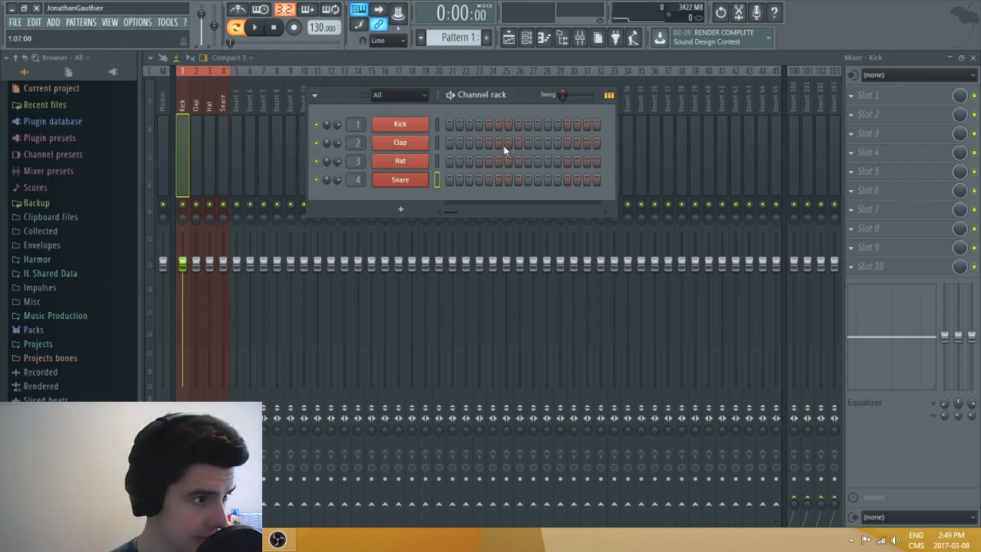
Step: Place a kick hit and rename the current pattern 'Kick - Verse'
click(449, 122)
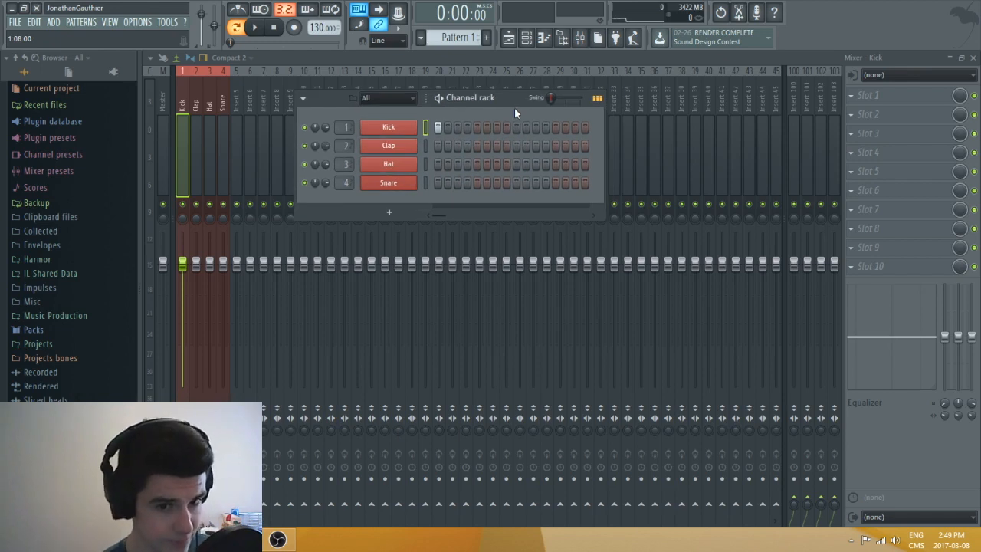
mouse_move(621, 129)
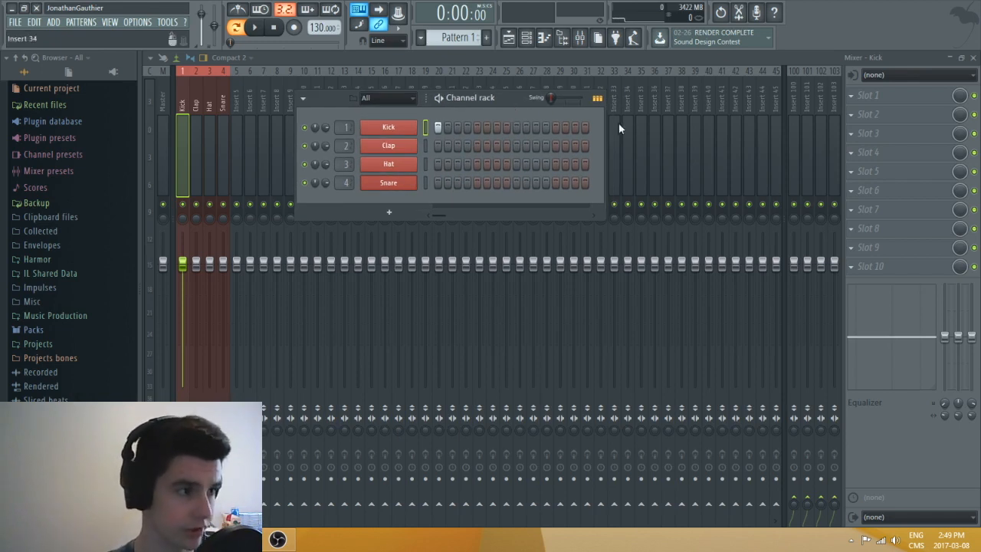
drag(471, 98, 488, 125)
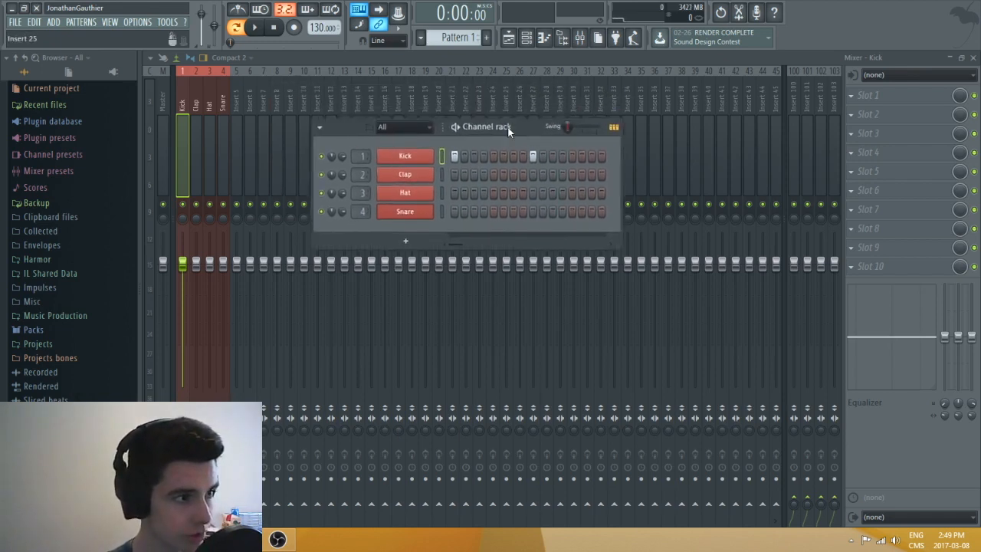
click(236, 28)
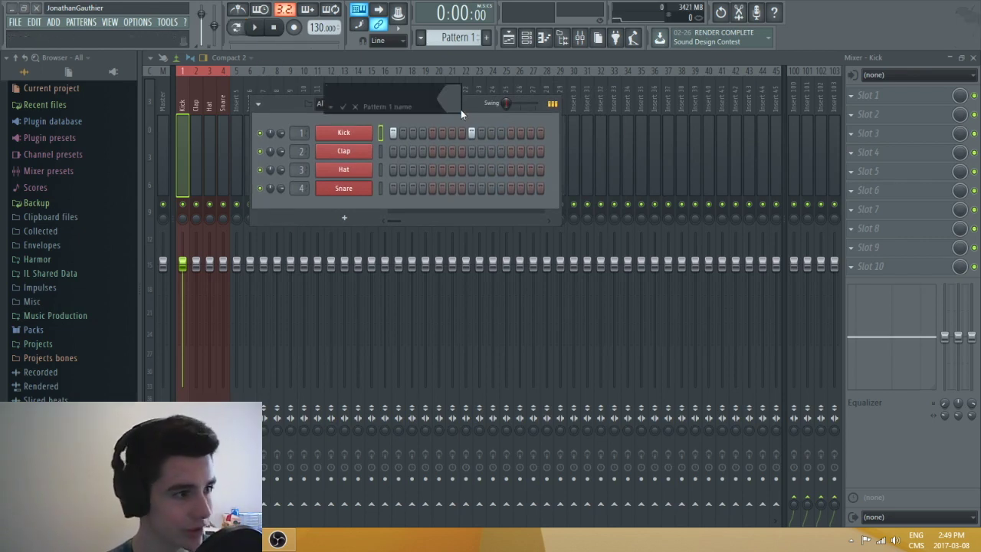
text(Kick - Verse)
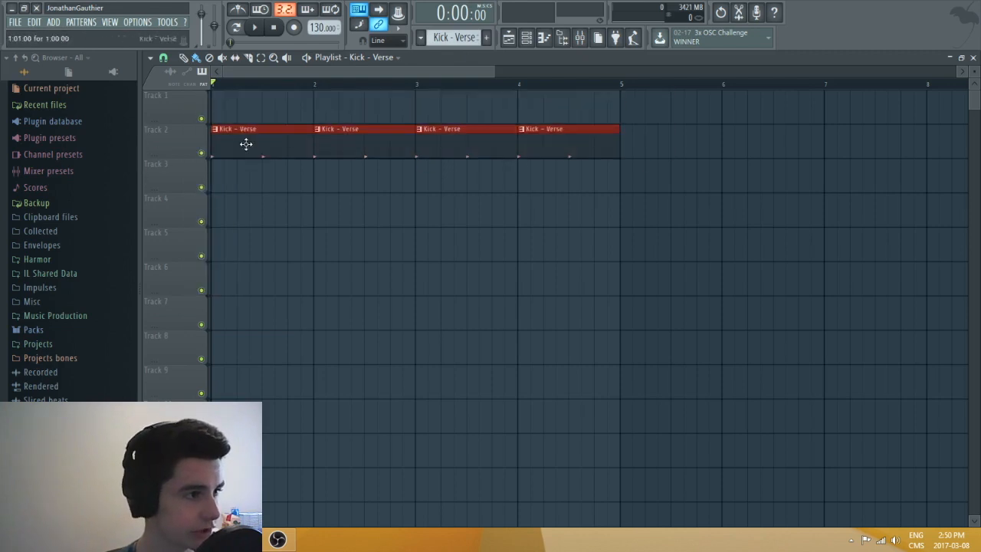
Step: Name Track 1 'DRUMS' in red and Track 2 'Kick'
text(DRUMS)
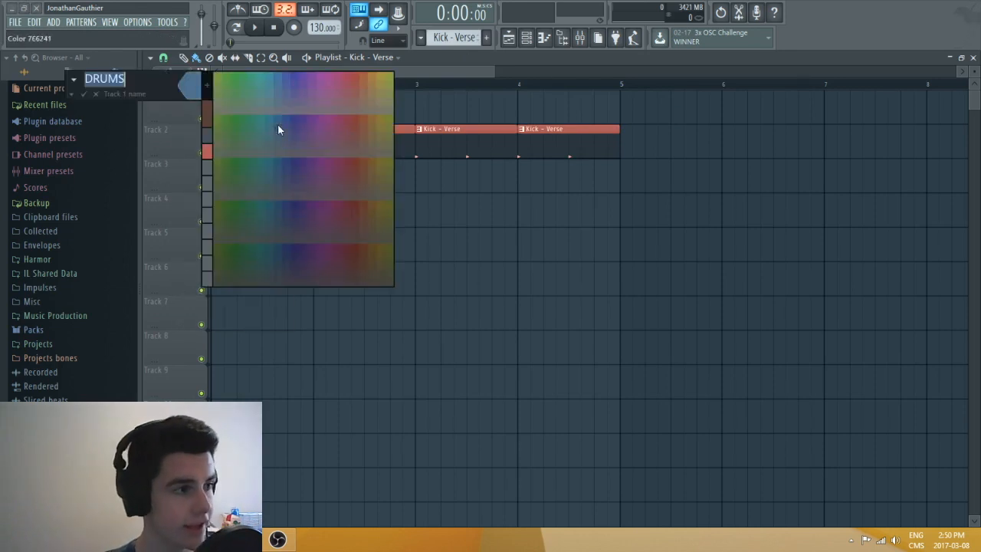
click(279, 129)
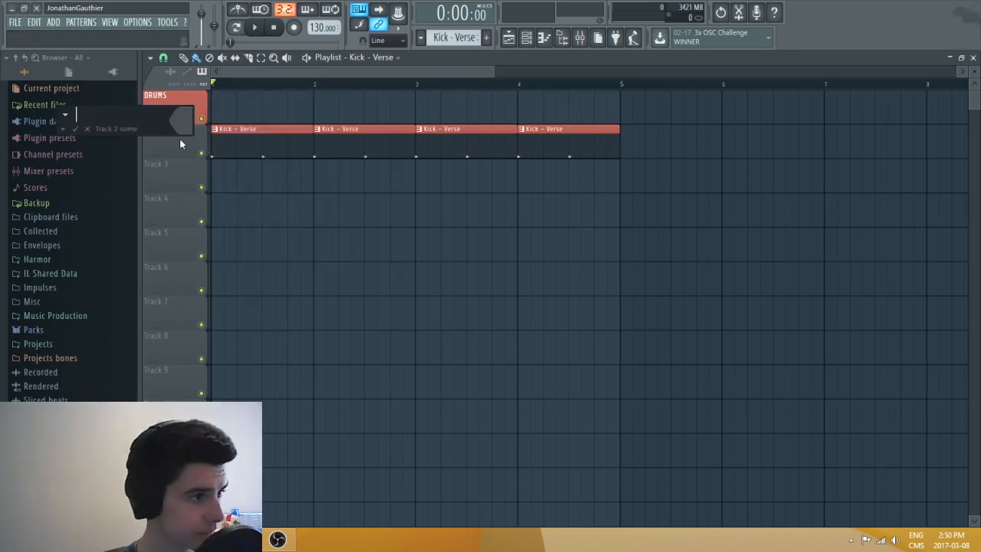
text(Kick)
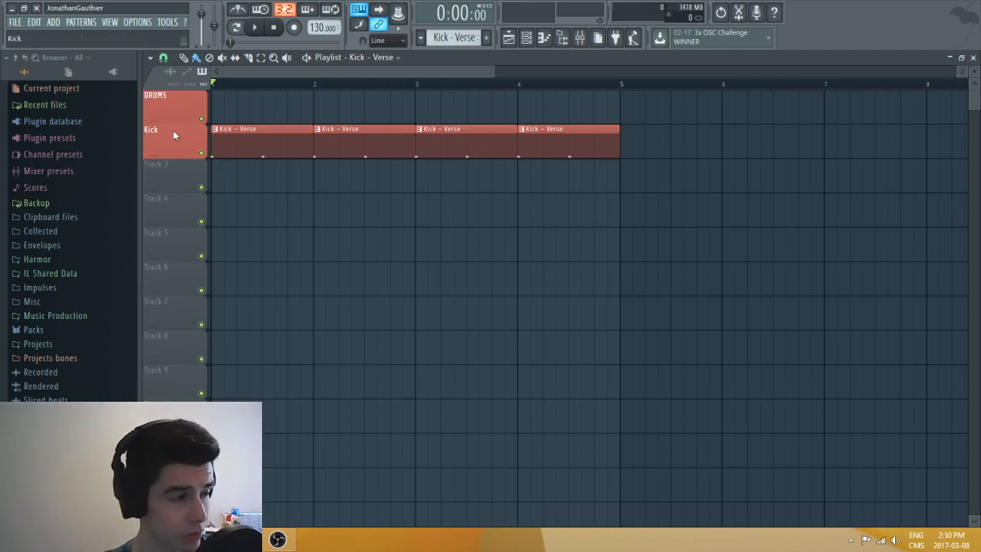
Step: Group the Kick track under DRUMS and move to a new Pattern 2
right_click(150, 128)
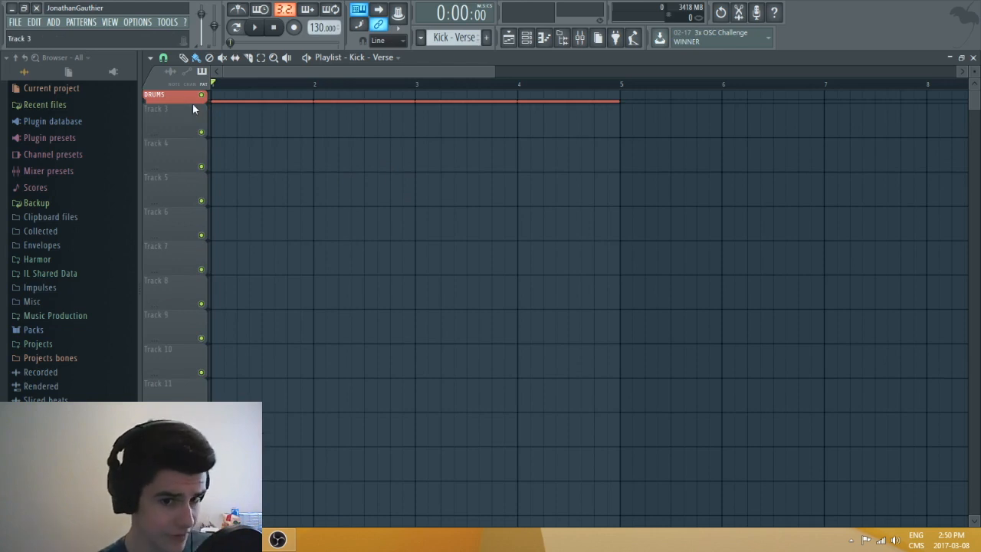
click(156, 95)
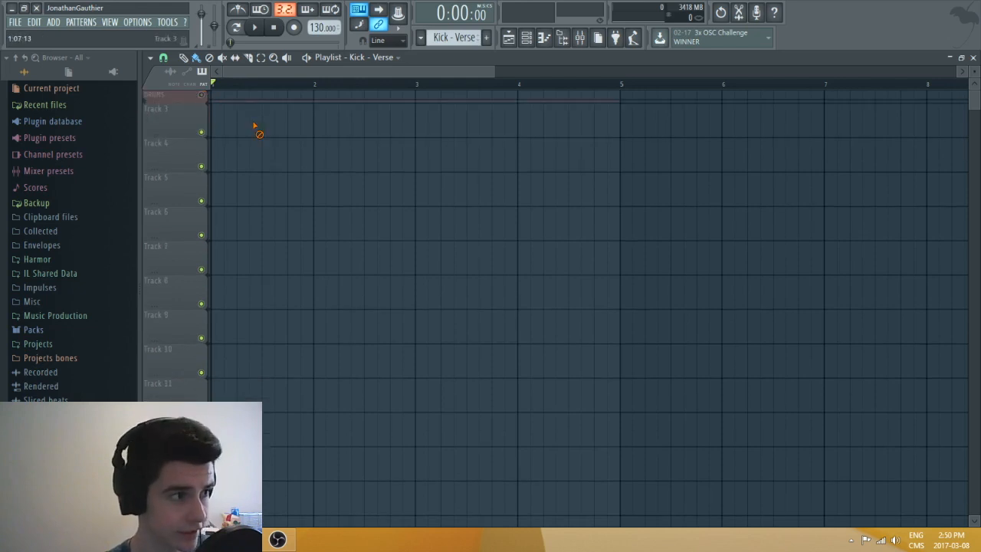
click(255, 27)
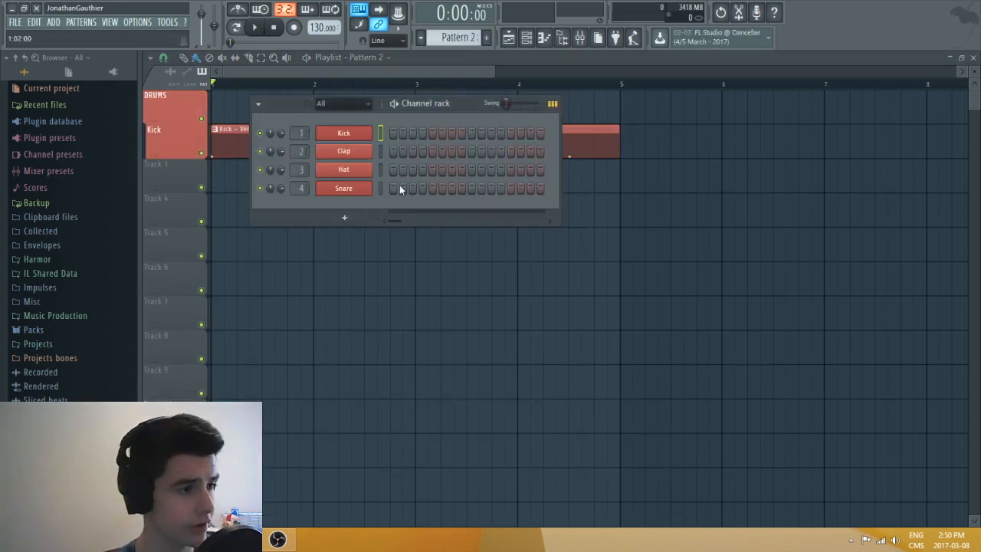
Step: Rename the unique snare pattern 'Snare - Verse 1' and add another clip of it
click(509, 187)
text(Snare -)
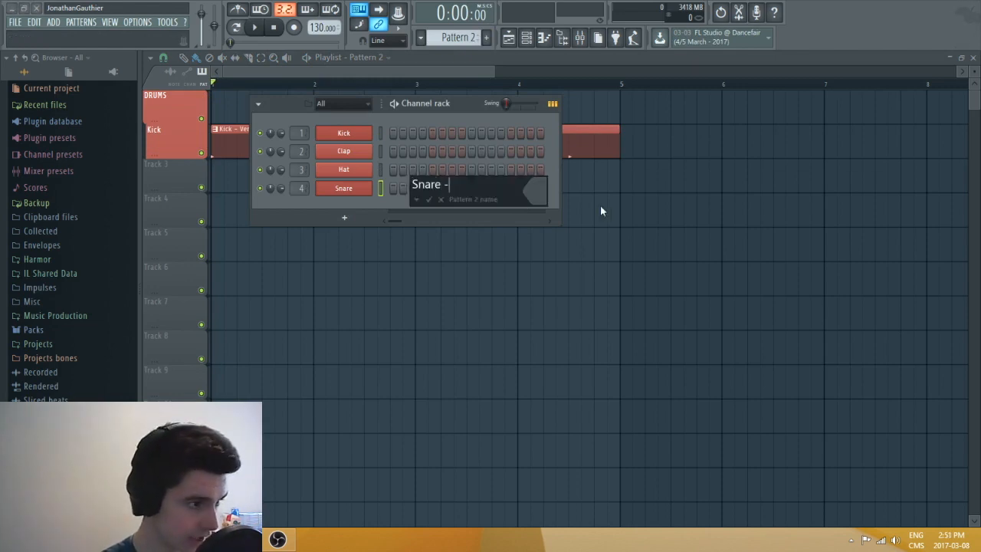
text(Verse)
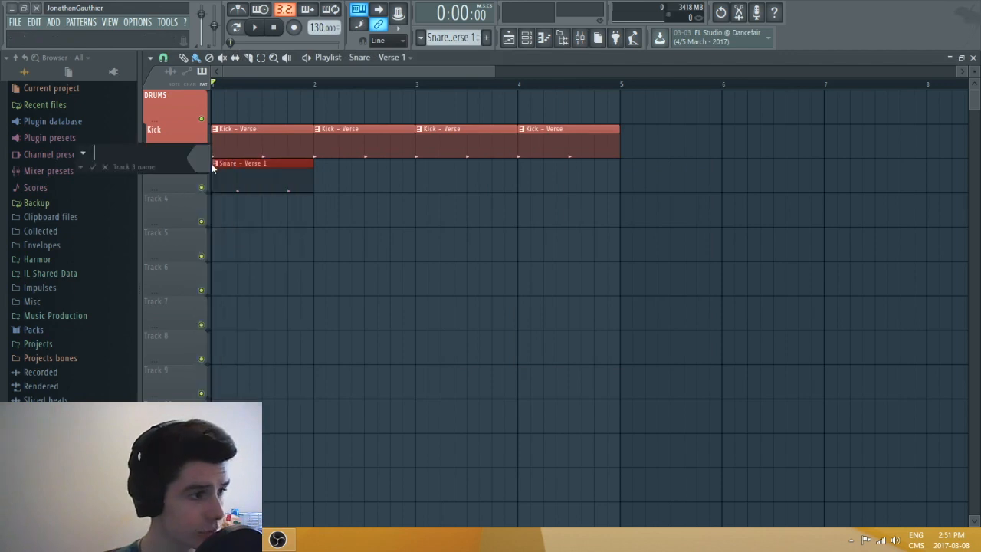
text(Snare)
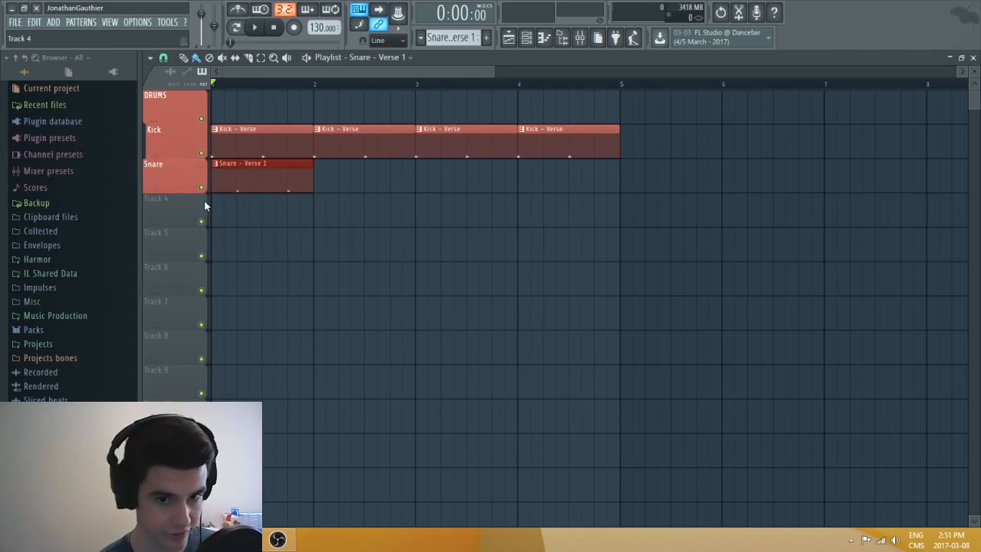
click(365, 172)
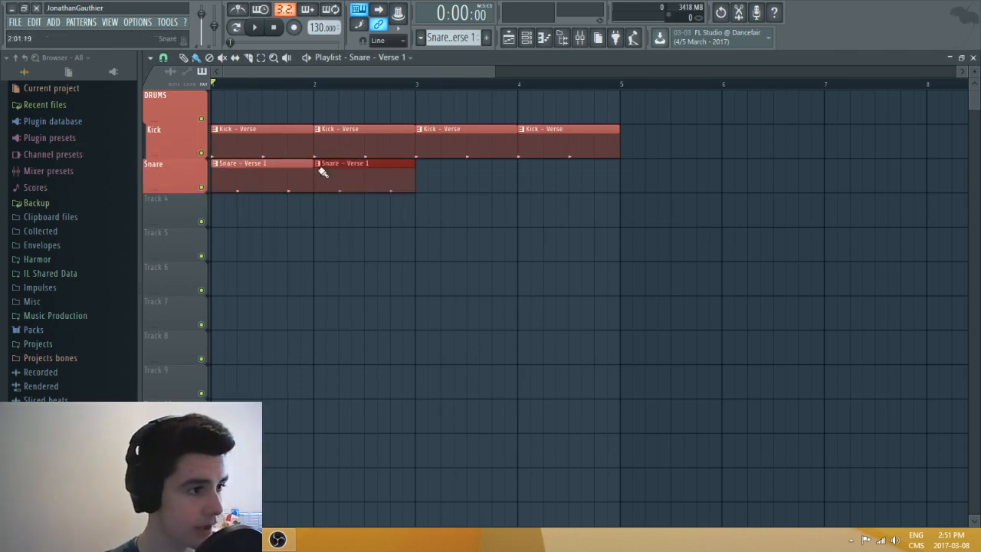
Step: Extend the snare clips along the track and rename the third clip's pattern
drag(417, 175, 619, 174)
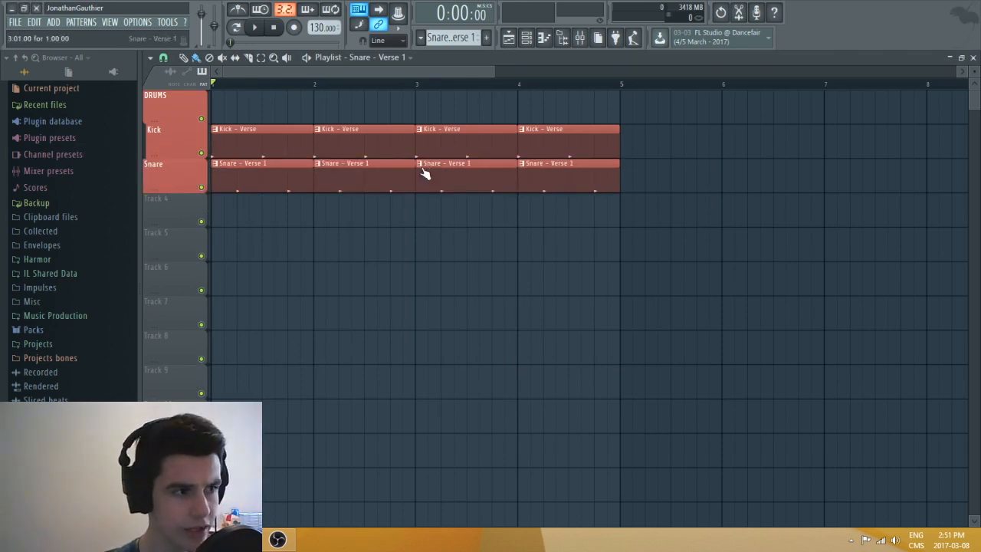
double_click(429, 162)
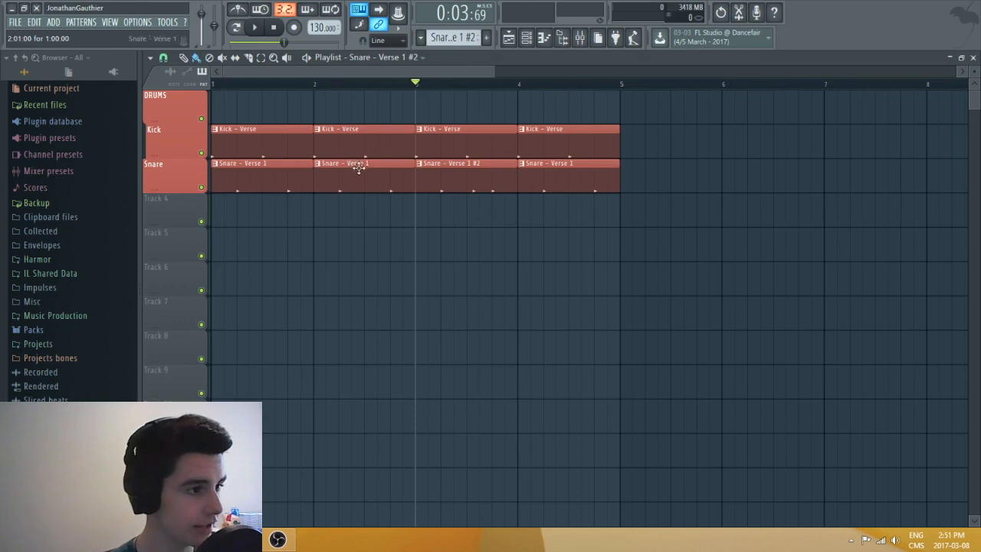
right_click(450, 162)
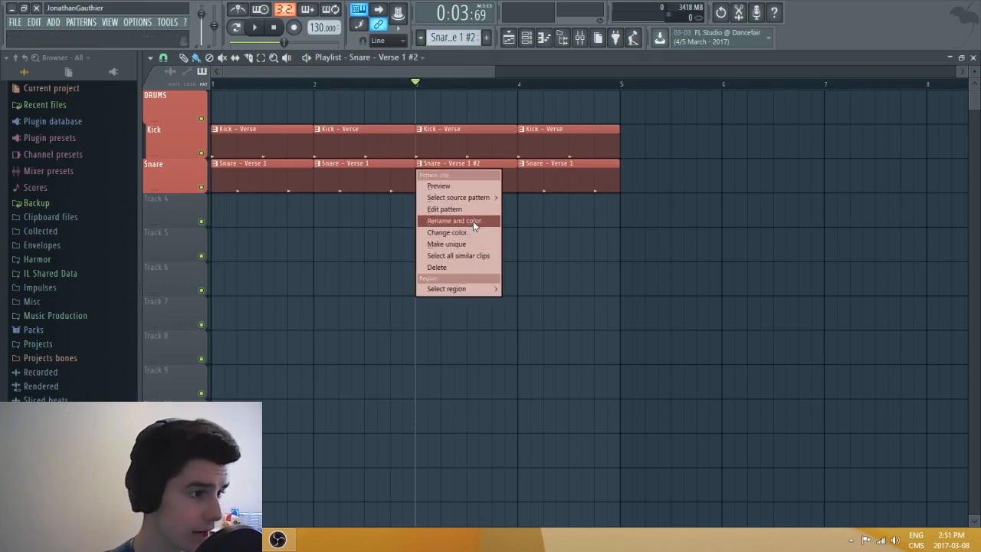
click(454, 221)
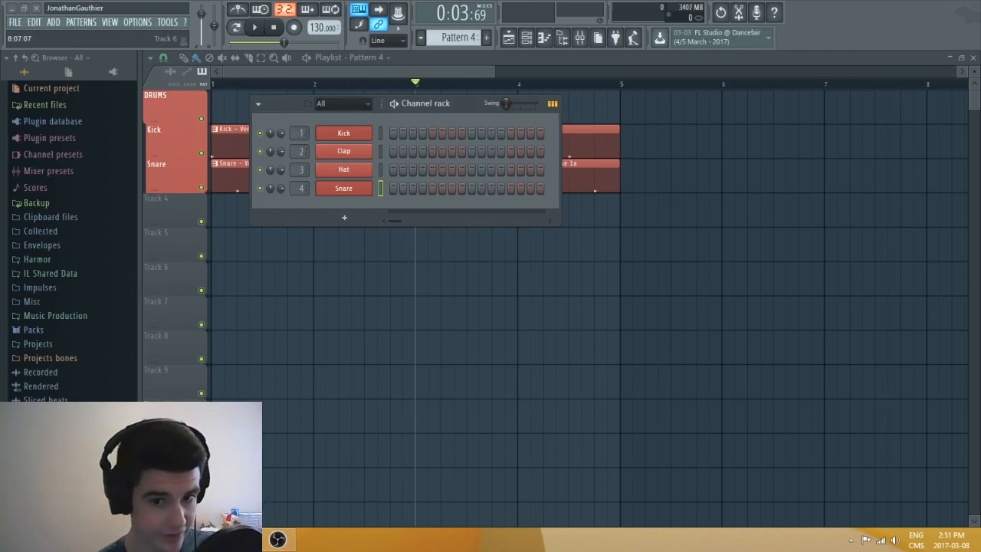
Step: Shift the channel rack a little lower on screen
drag(426, 104, 430, 120)
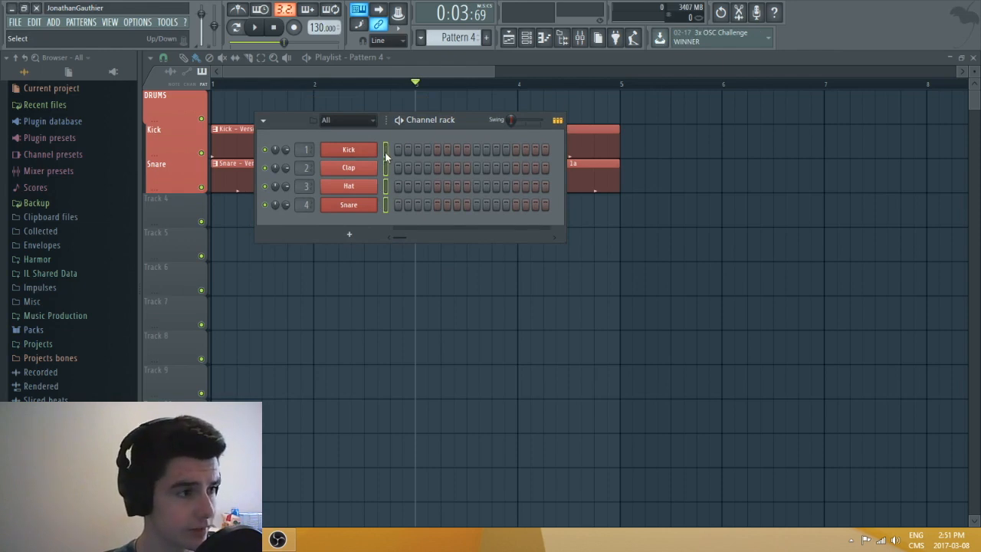
mouse_move(386, 196)
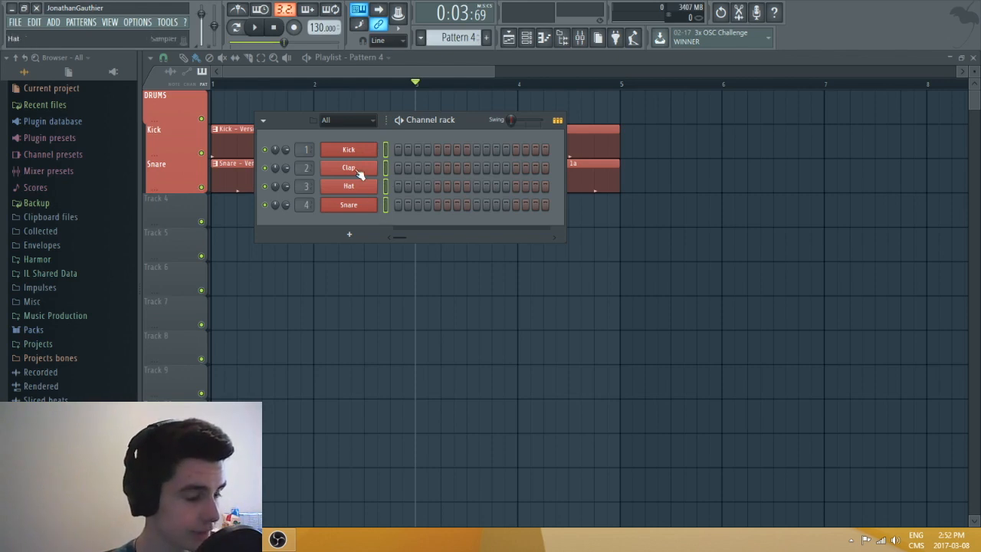
mouse_move(376, 200)
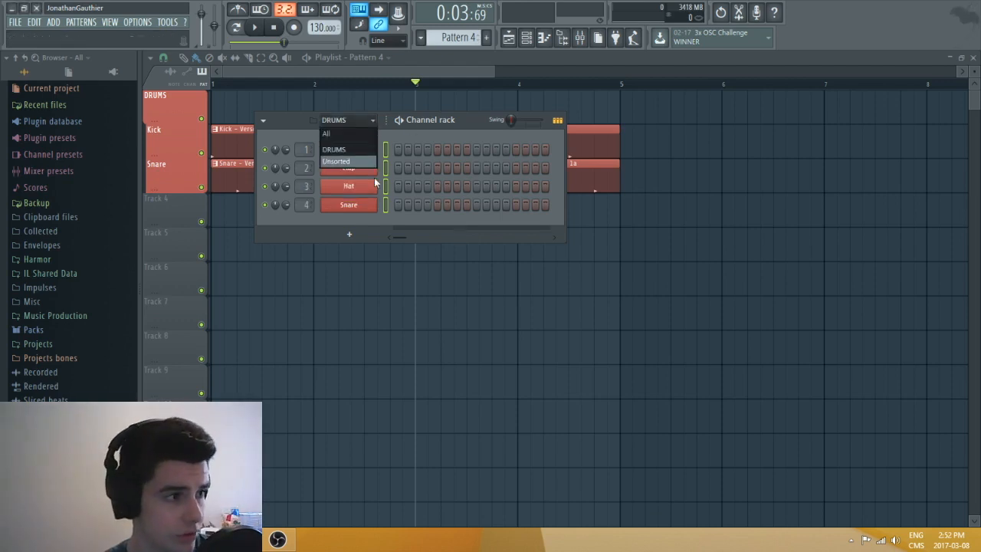
mouse_move(346, 149)
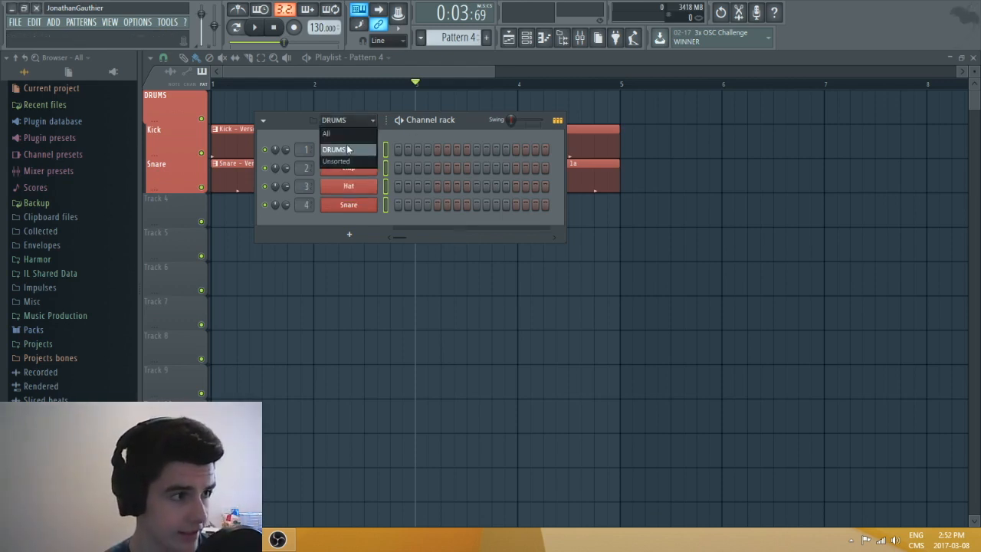
Step: Add a MIDI Out channel and rename it Sidechain
click(349, 233)
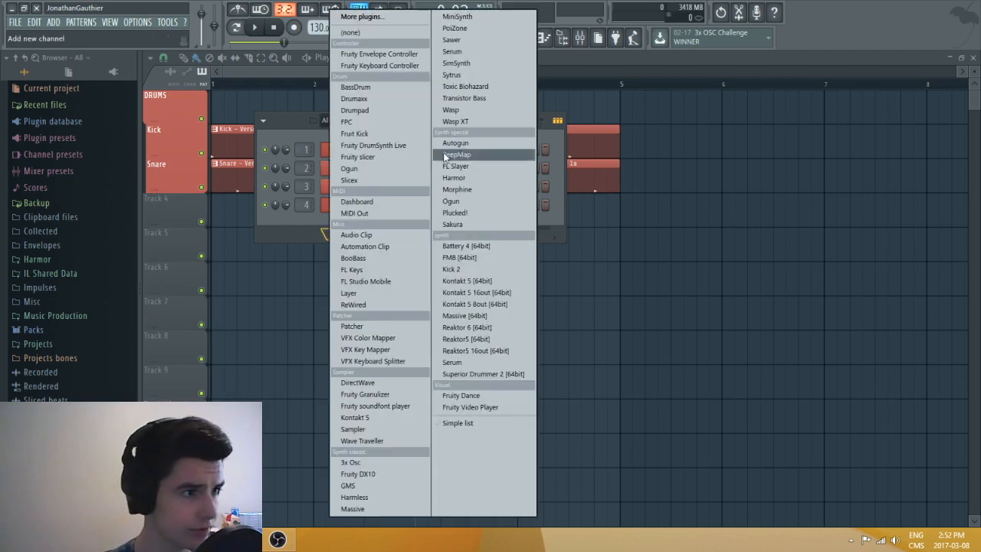
click(454, 178)
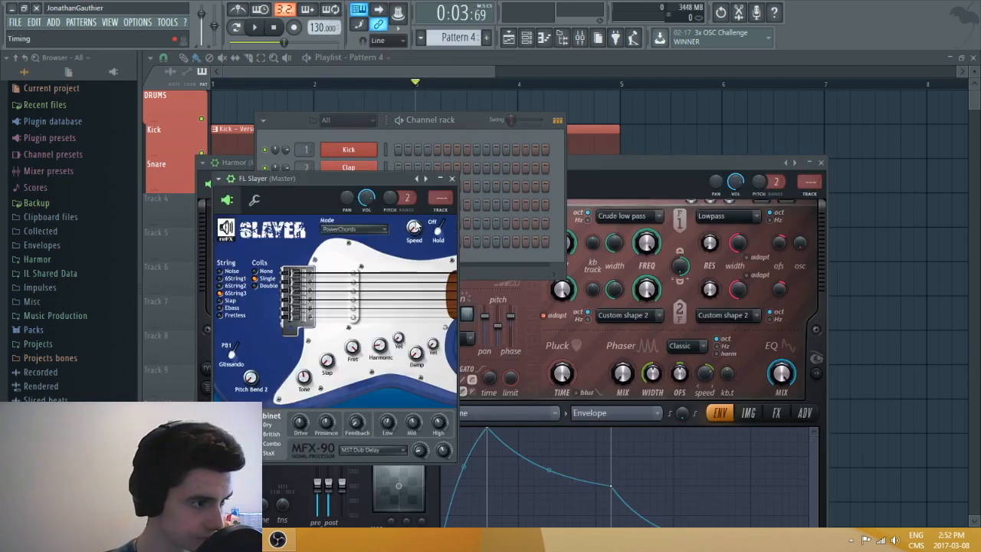
click(451, 177)
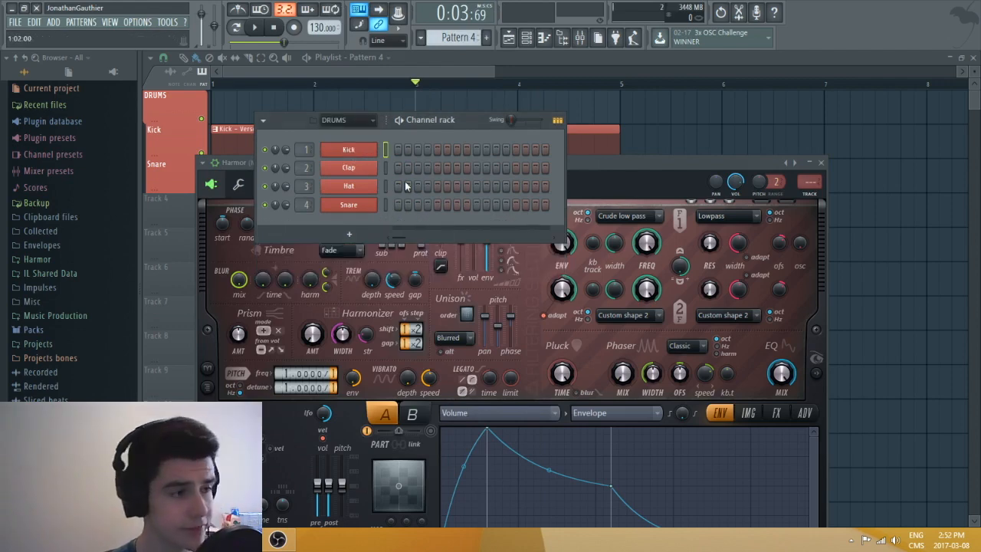
click(345, 120)
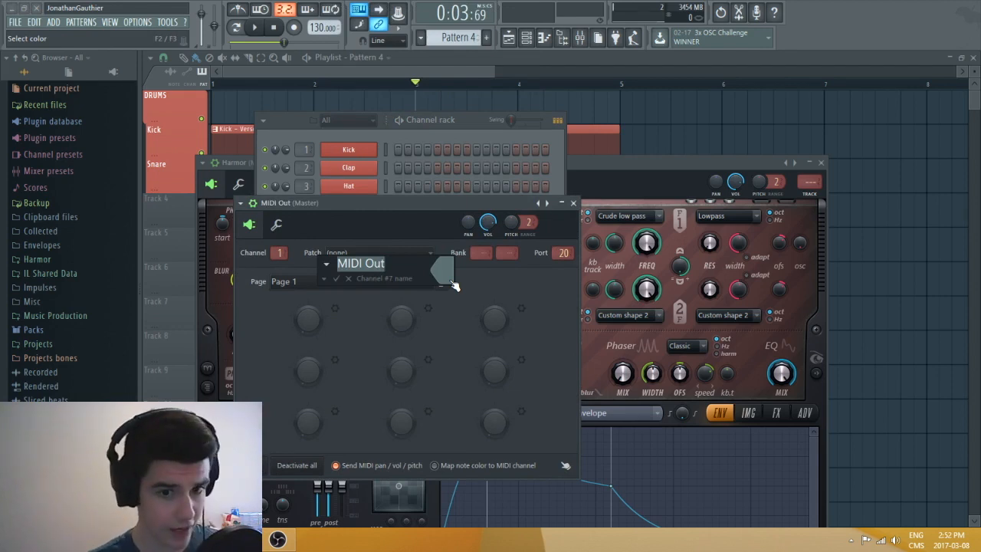
text(Sidechain)
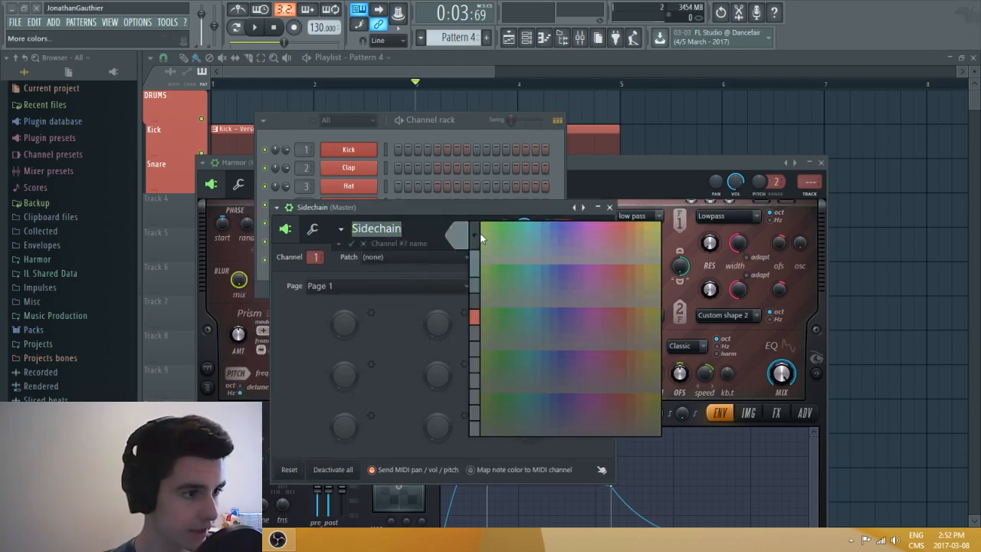
Step: Give the Sidechain channel a grey colour and close its windows
click(457, 233)
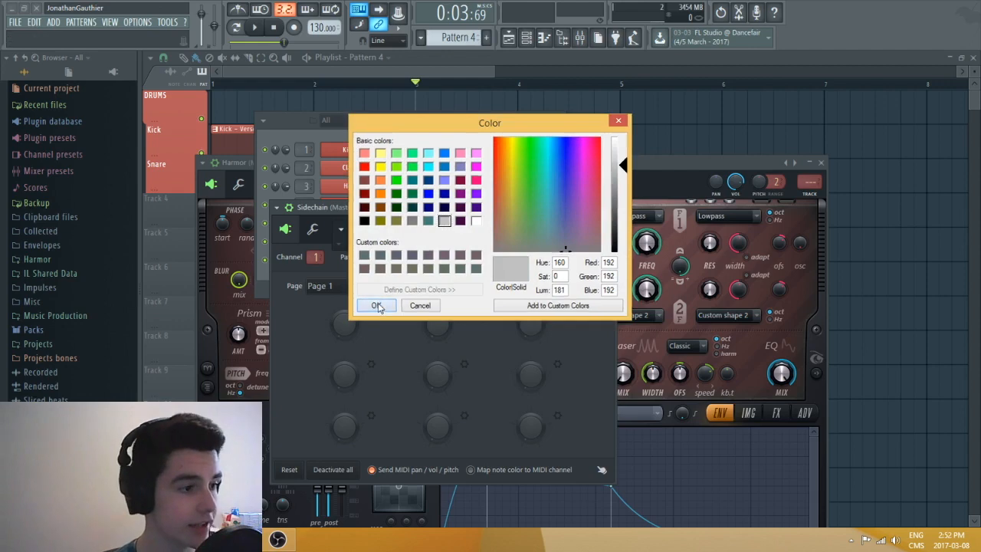
click(377, 305)
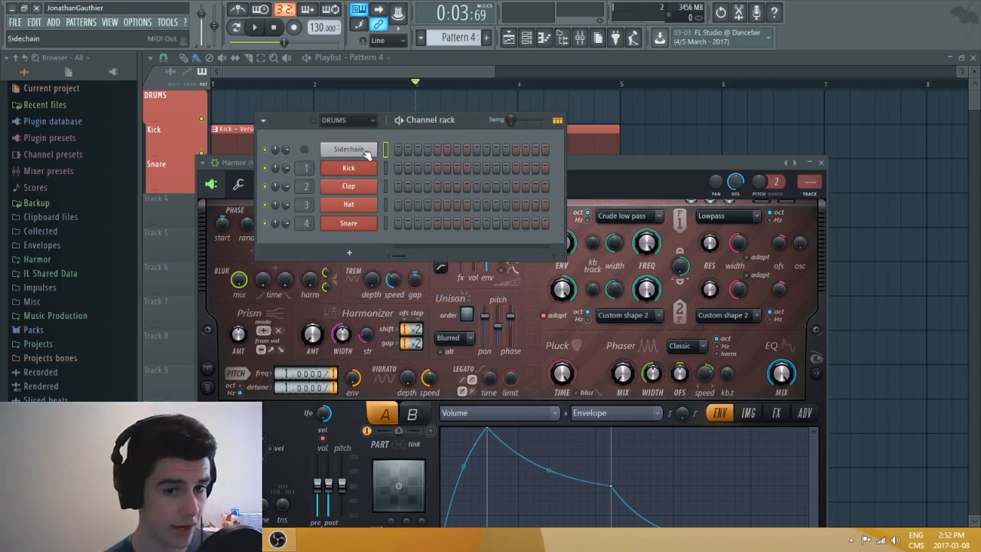
mouse_move(390, 167)
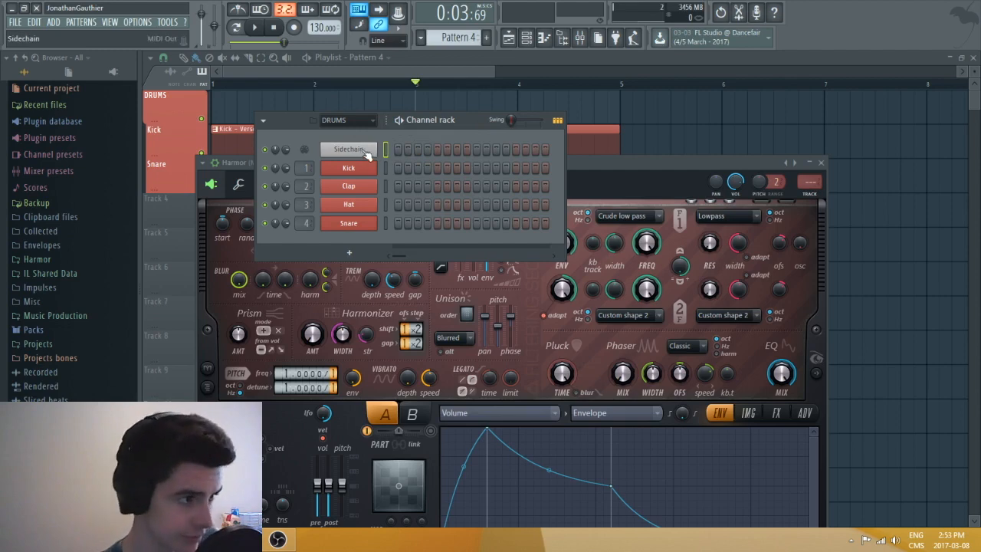
click(349, 148)
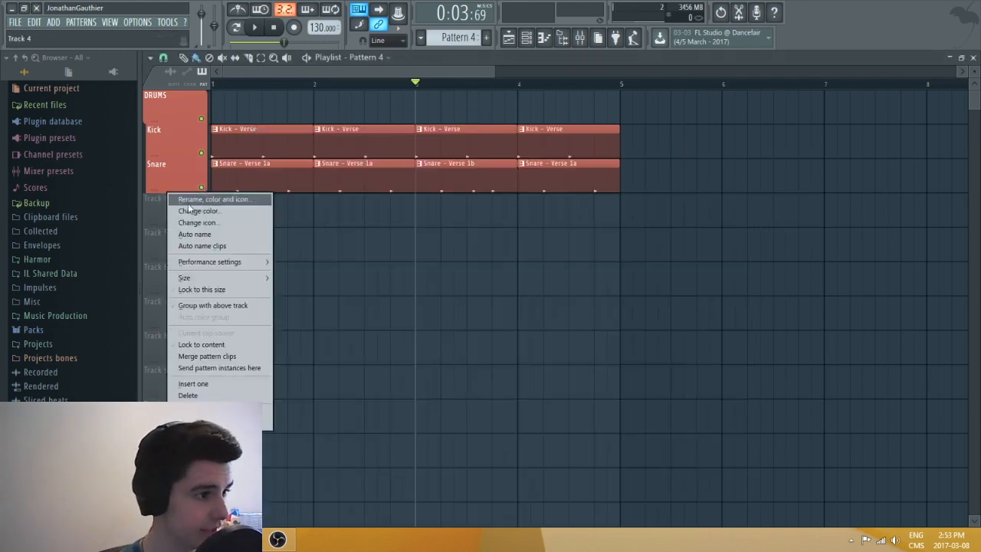
Step: Name the empty track Sidechain and move it directly below Snare
click(215, 199)
text(Sidechain)
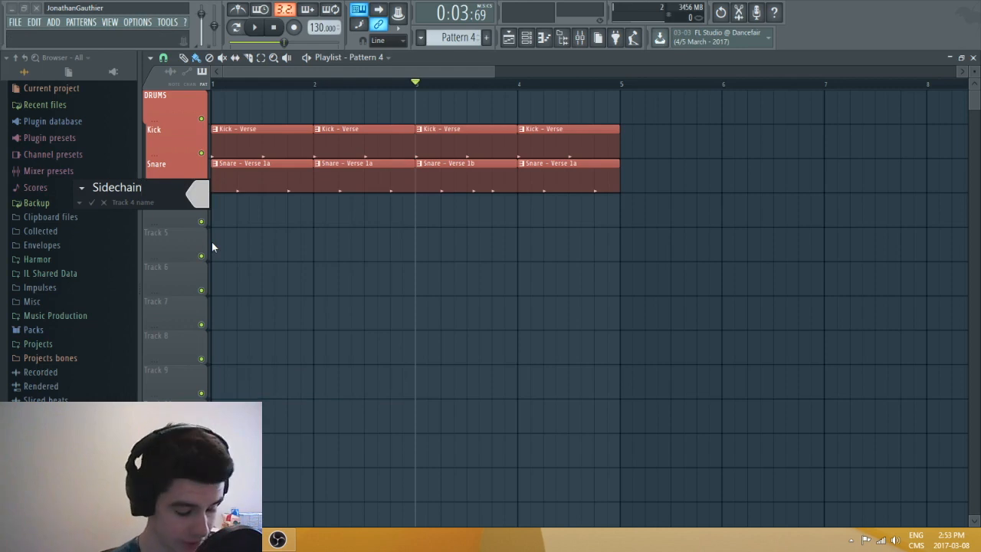
right_click(175, 198)
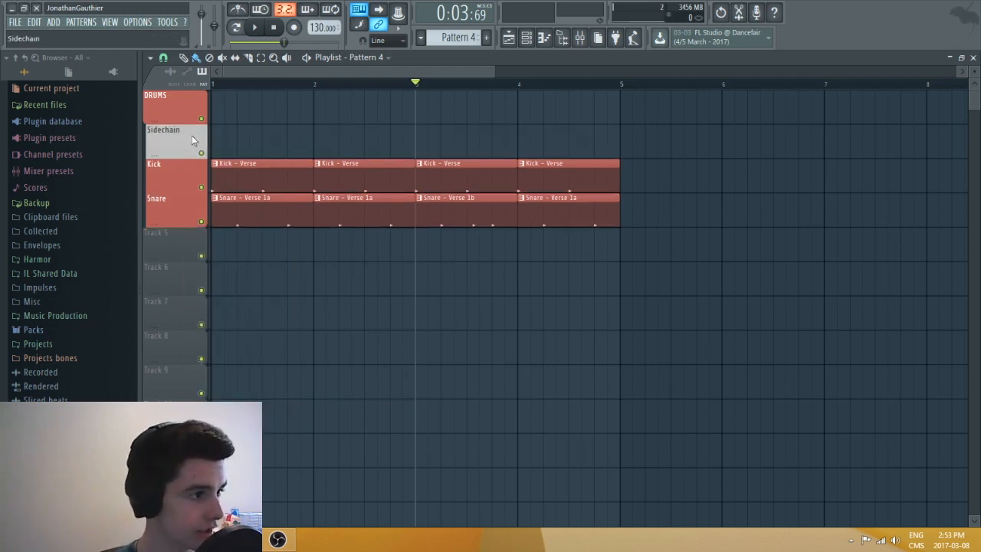
drag(175, 141, 175, 207)
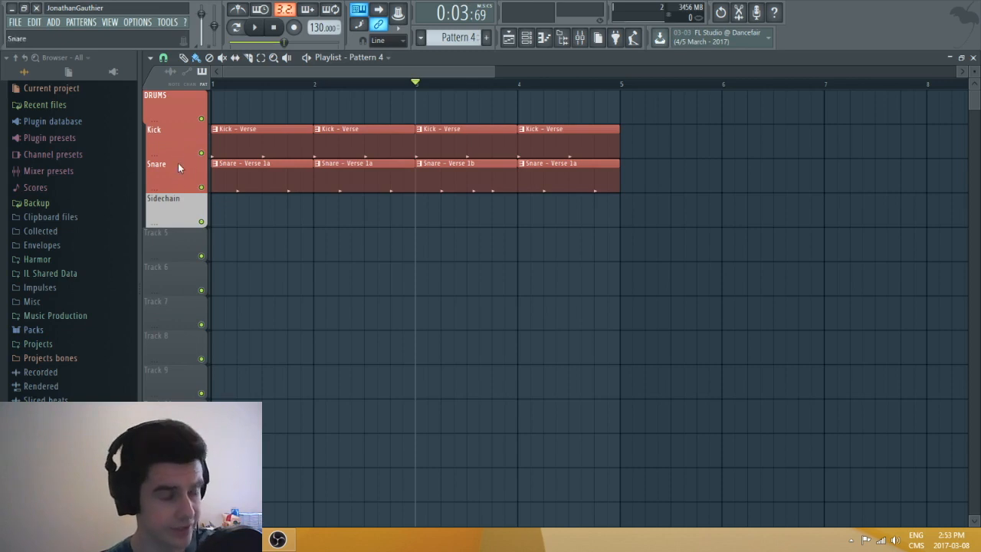
Step: Name the next empty track 'Hats & Rides'
right_click(156, 233)
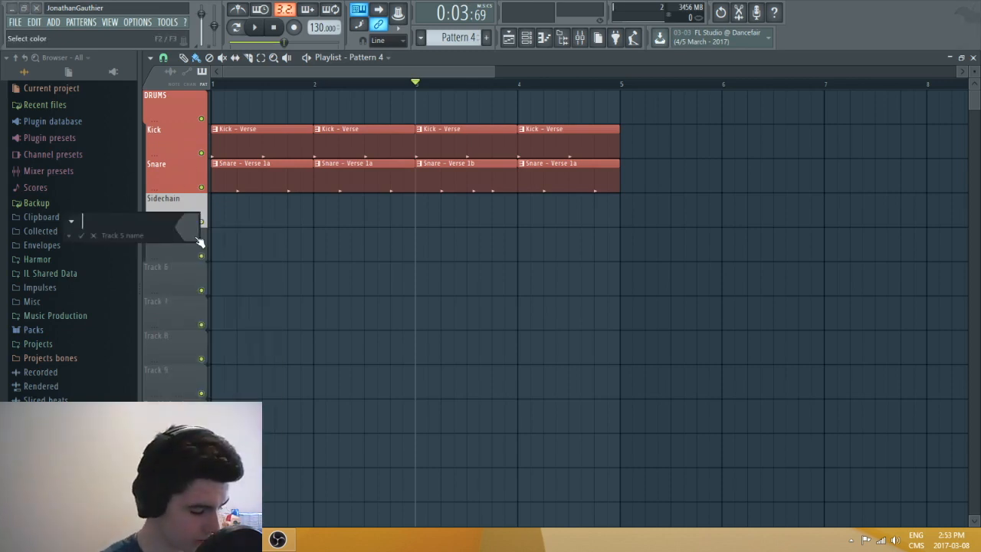
text(Hats & Rides)
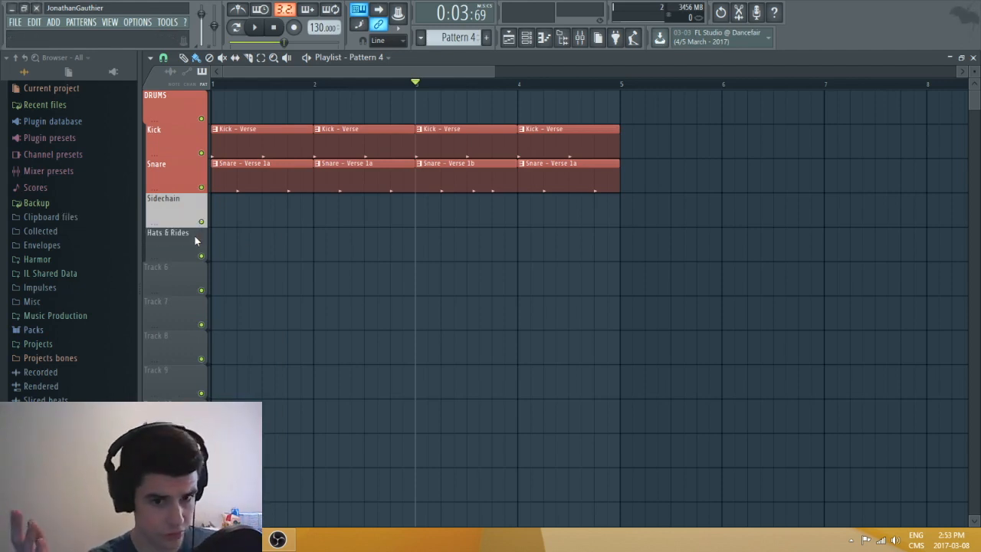
right_click(196, 240)
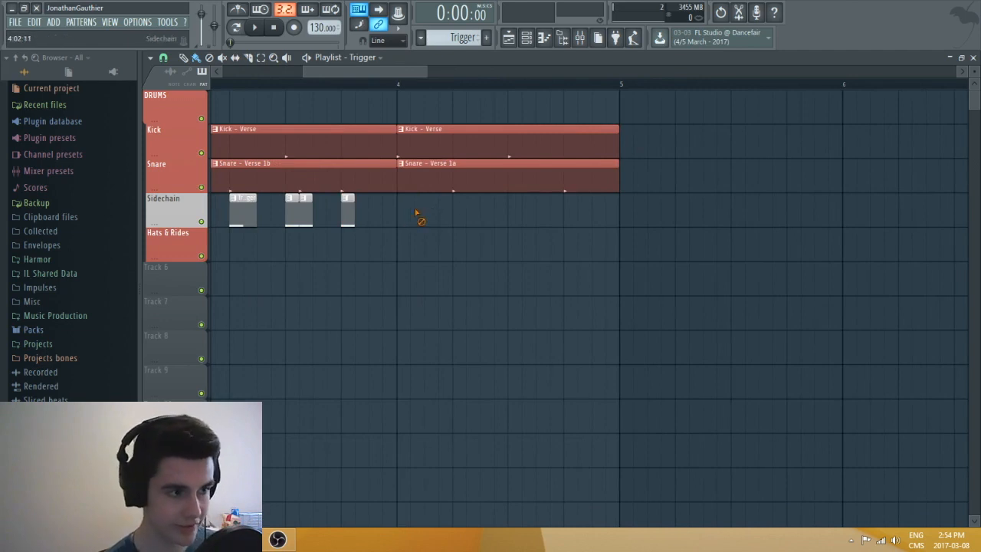
Step: Add a Trigger clip to the Sidechain track
click(411, 197)
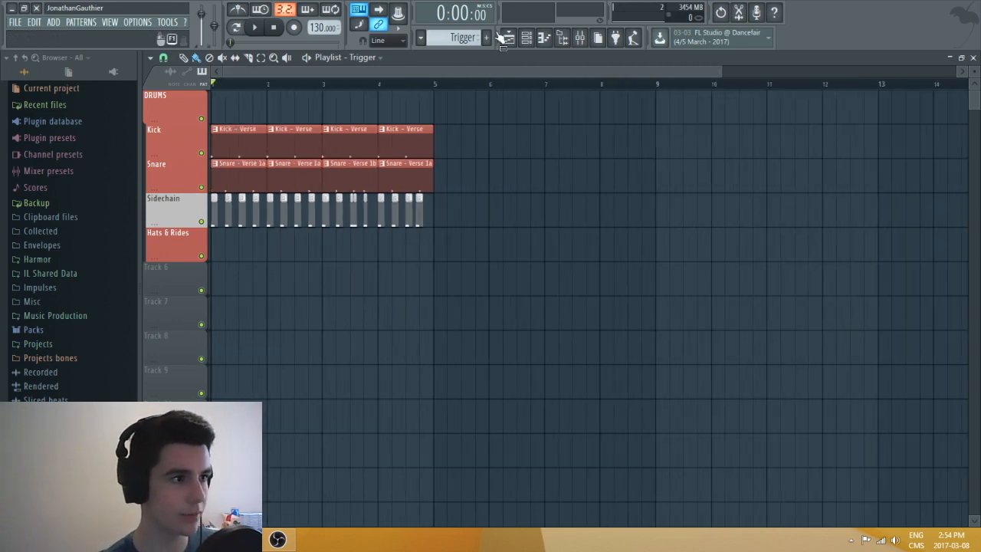
Step: Open the project pattern list to look over the Trigger pattern
click(463, 36)
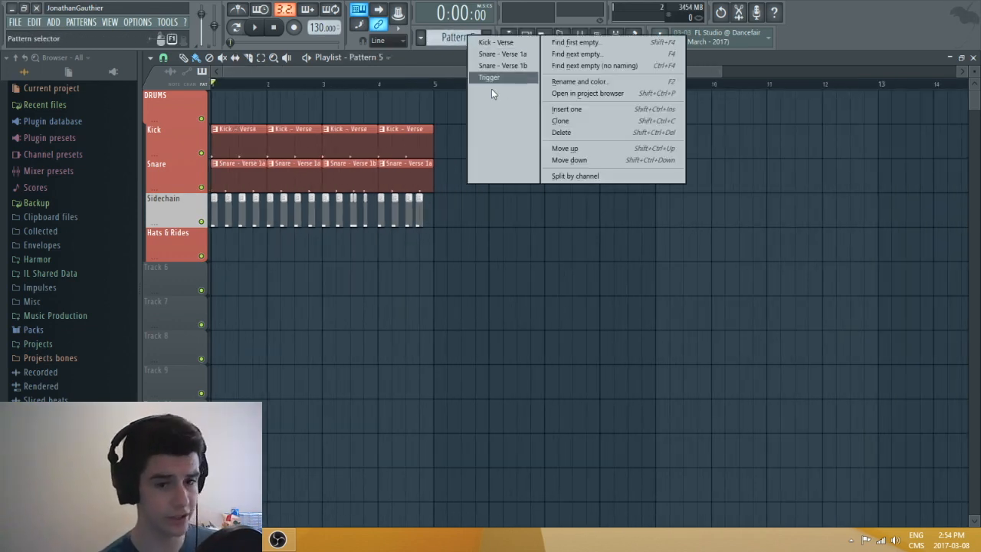
mouse_move(503, 65)
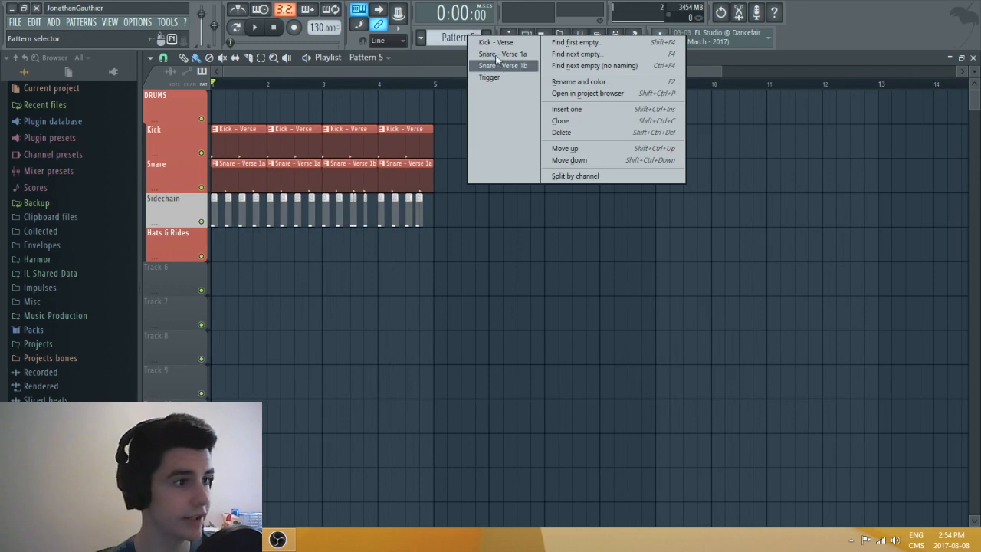
mouse_move(487, 77)
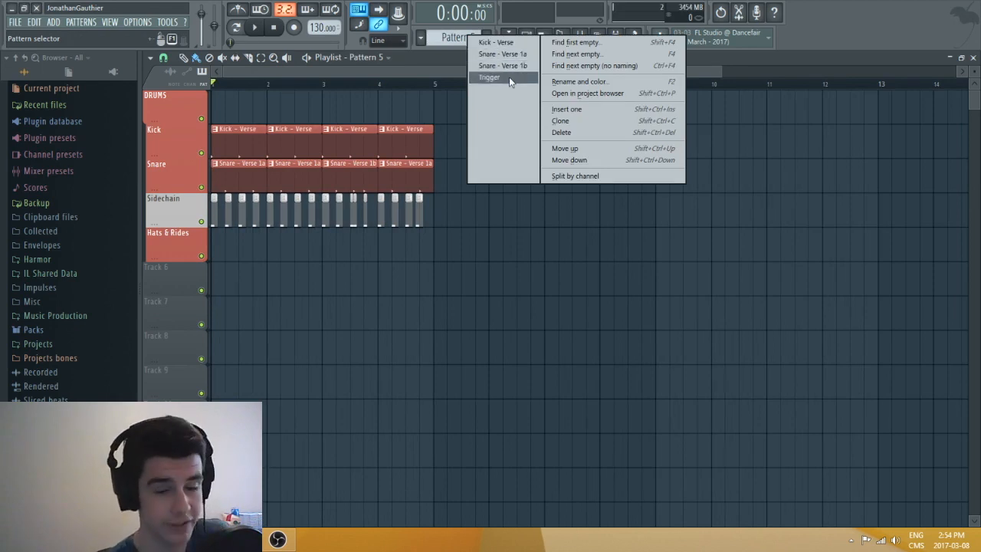
mouse_move(503, 54)
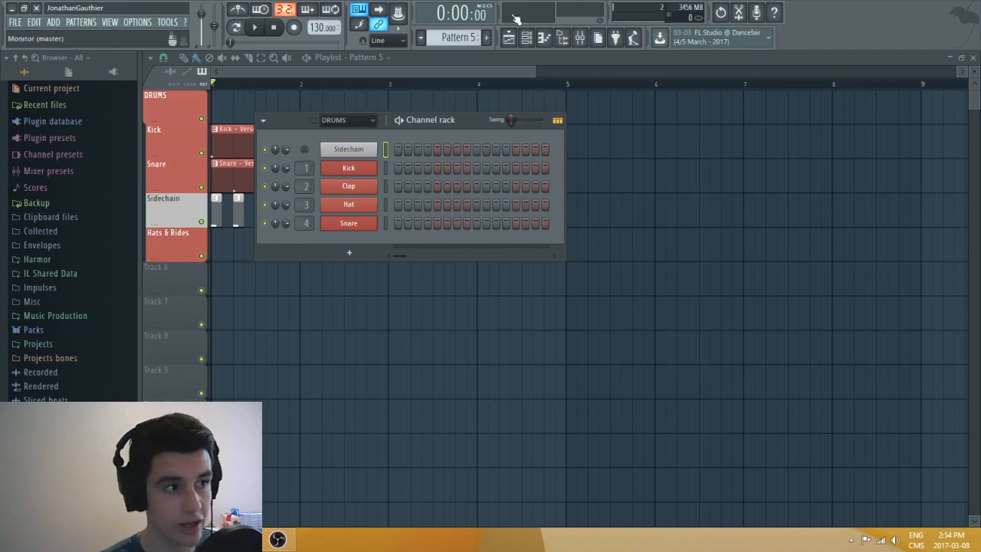
mouse_move(524, 74)
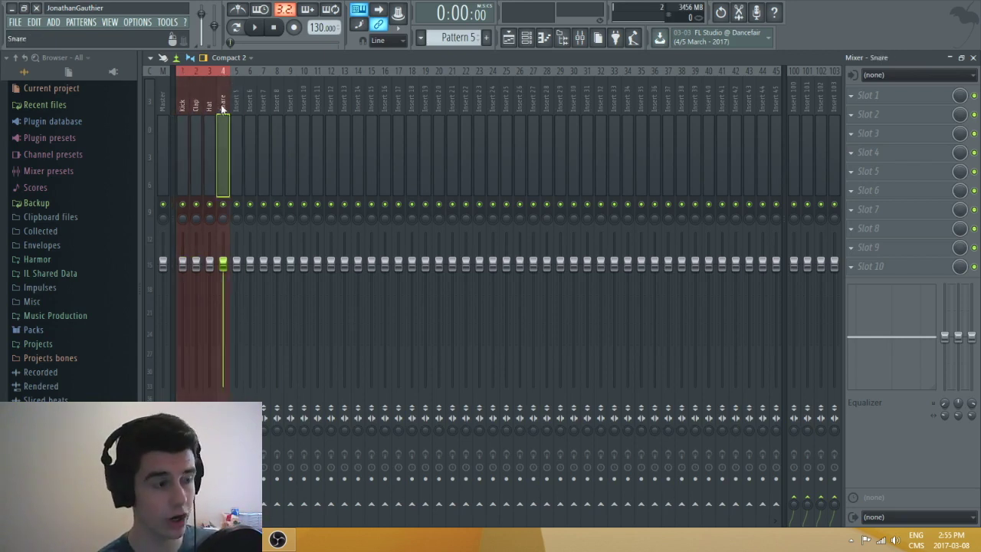
Step: Name an empty insert DRUMS and route the Kick, Clap, Hat and Snare tracks to it only
click(209, 99)
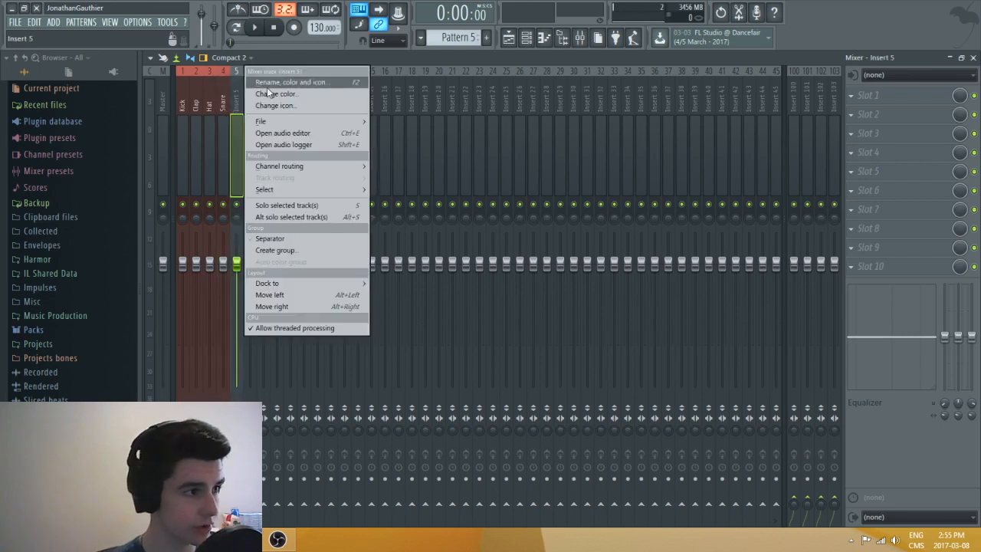
click(291, 83)
text(DRUMS)
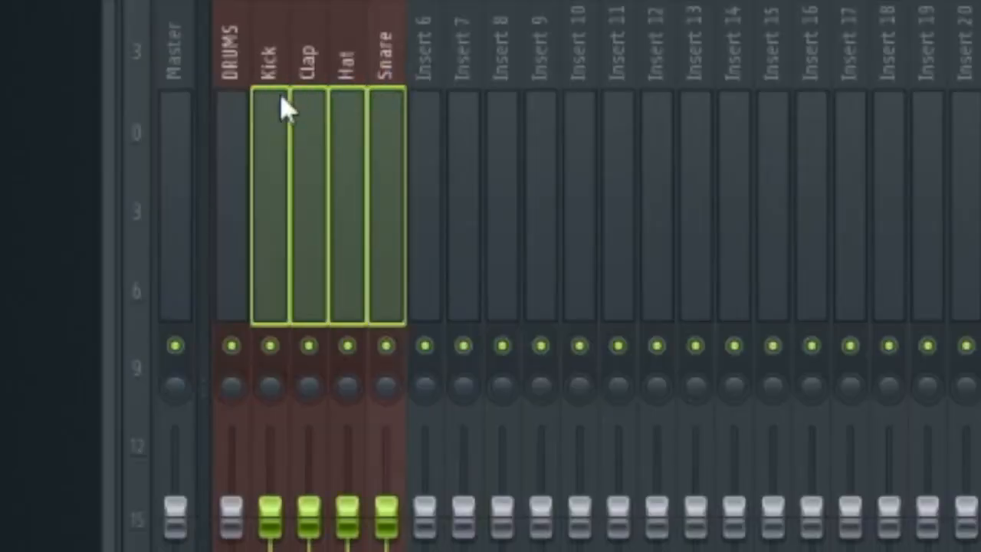
mouse_move(233, 107)
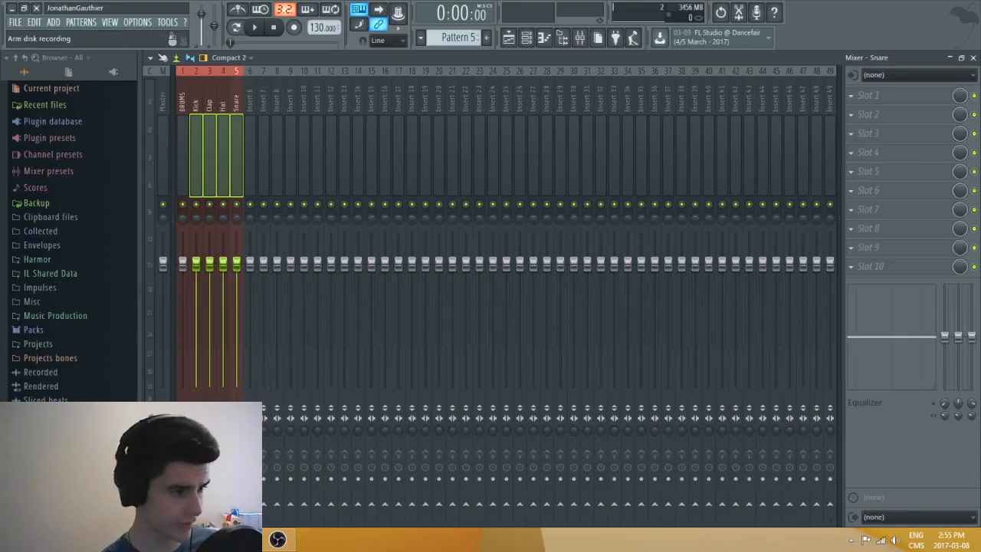
click(182, 99)
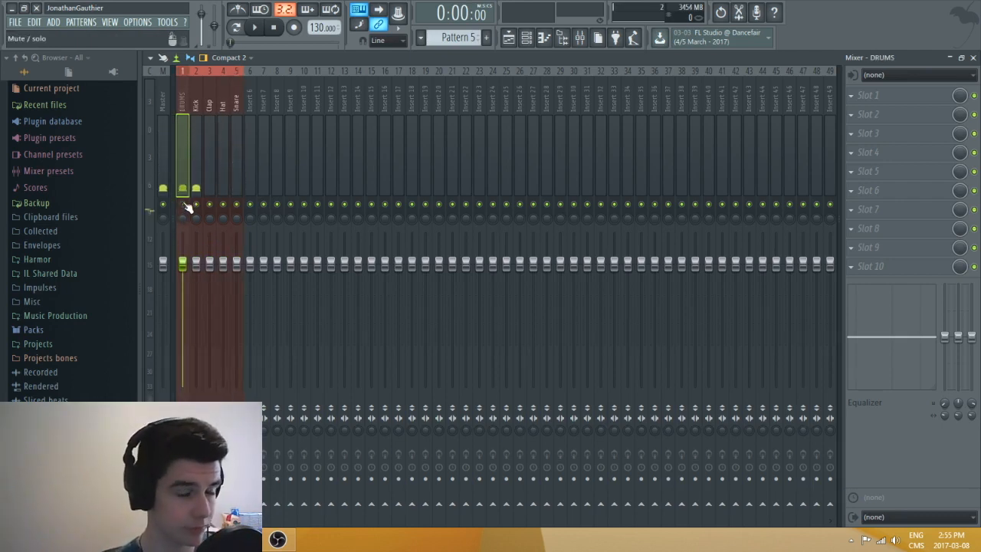
click(234, 27)
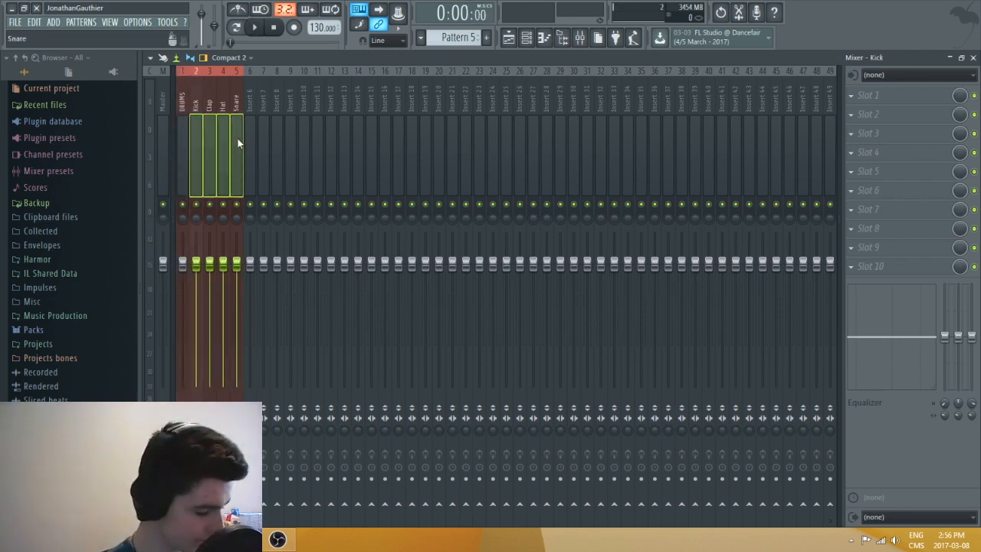
right_click(222, 154)
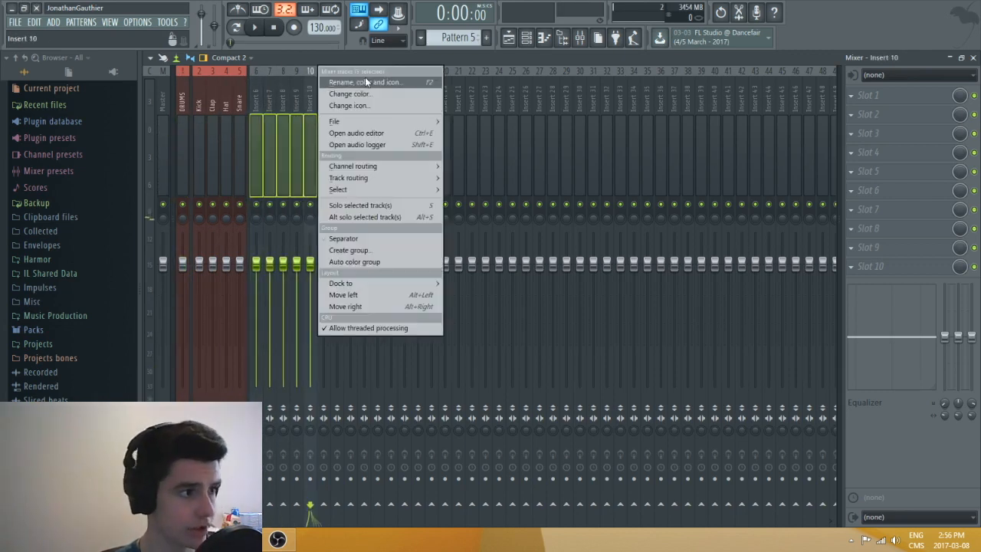
Step: Colour inserts 6–10 blue, name insert 11 SYNTH and route the synth tracks to it only
click(350, 93)
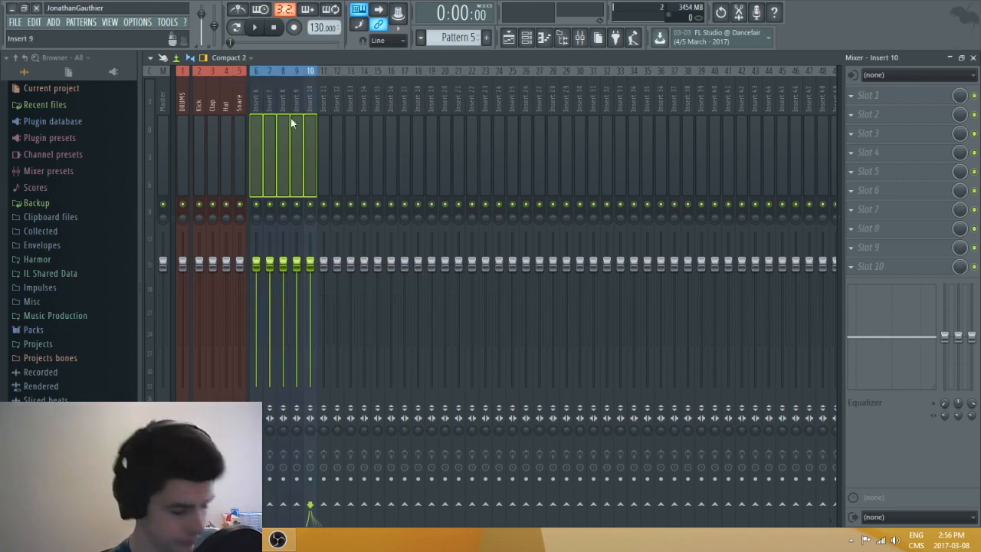
right_click(262, 138)
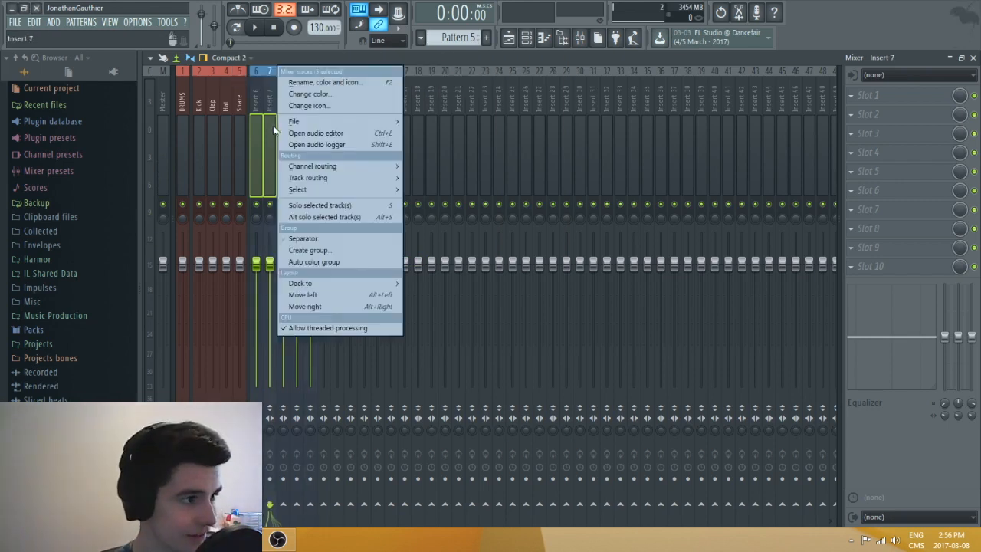
mouse_move(308, 252)
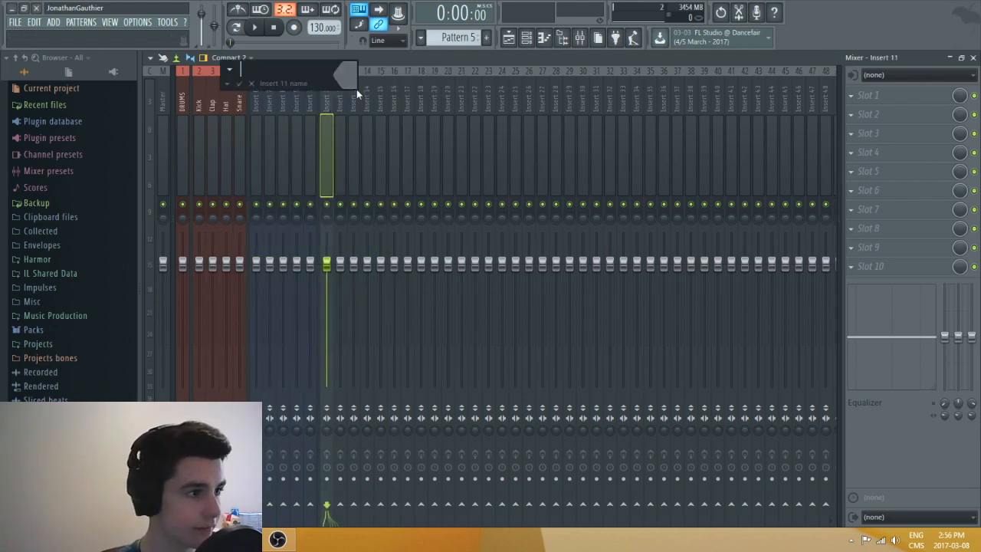
text(SYNT)
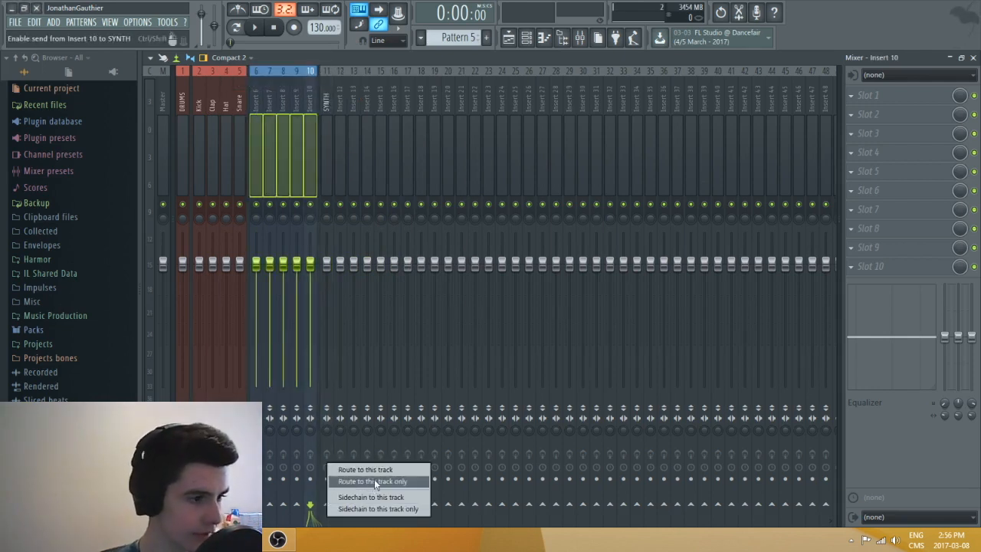
click(371, 481)
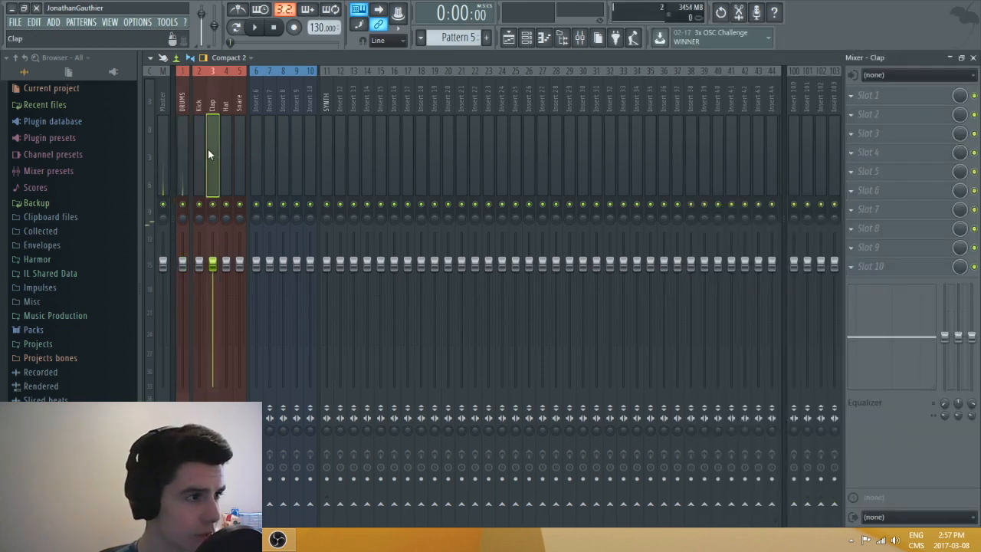
Step: Check the Snare track's routing into the DRUMS bus
click(239, 153)
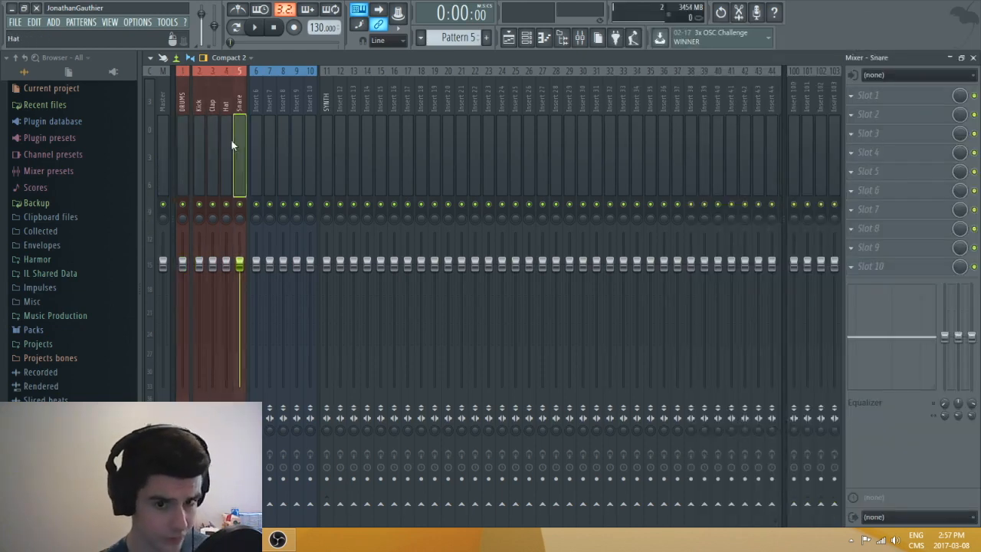
click(297, 154)
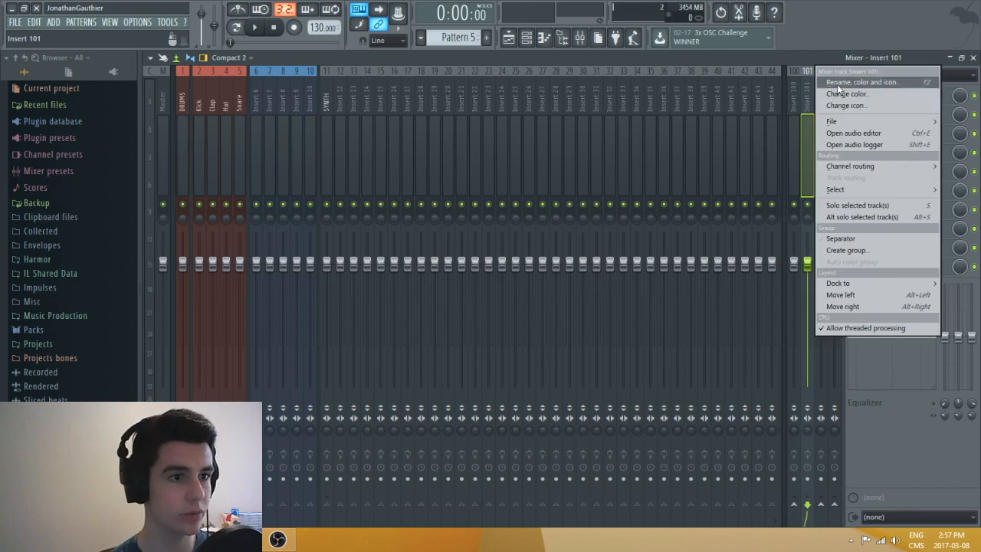
Step: Name the last insert Reverb and load Fruity Reverb 2 into its first slot
click(861, 82)
text(Reverb)
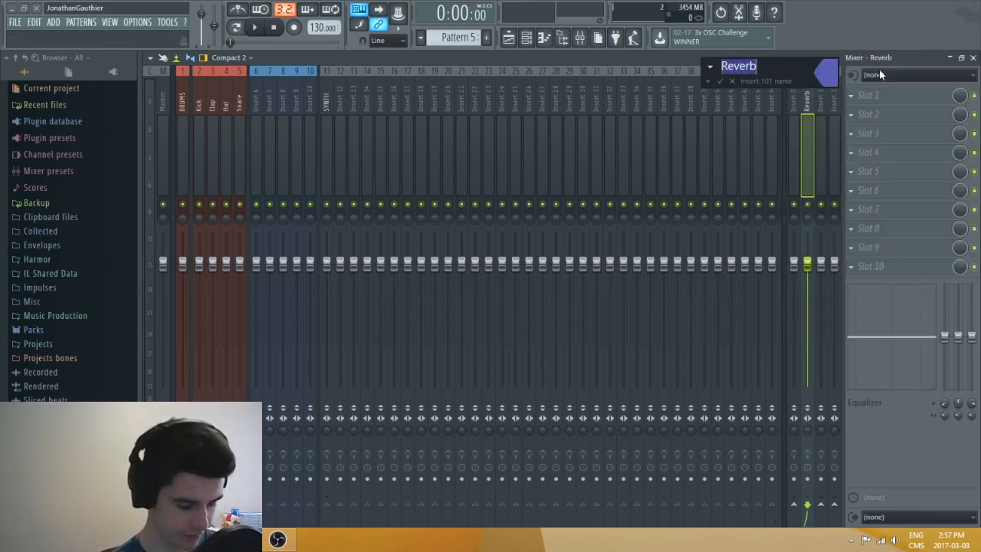
click(881, 95)
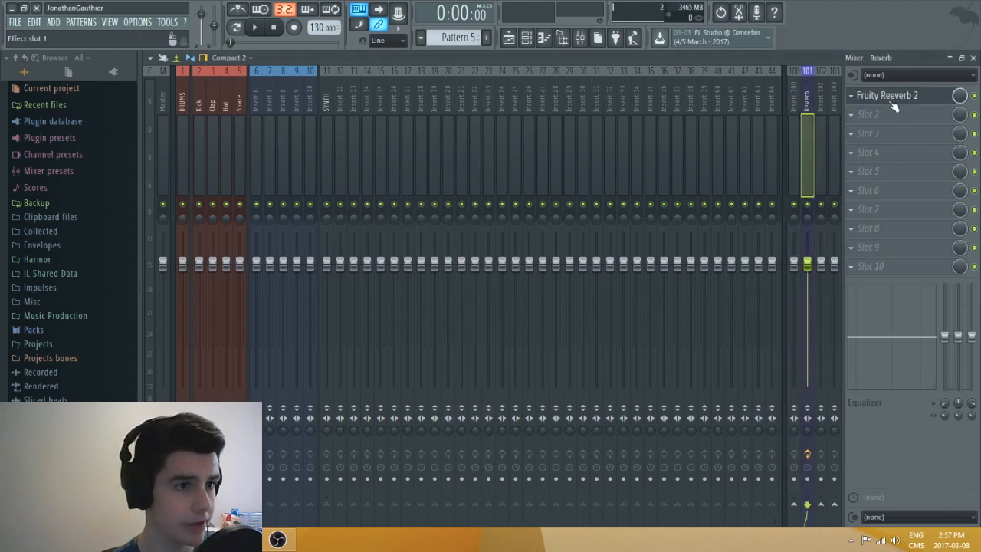
click(886, 95)
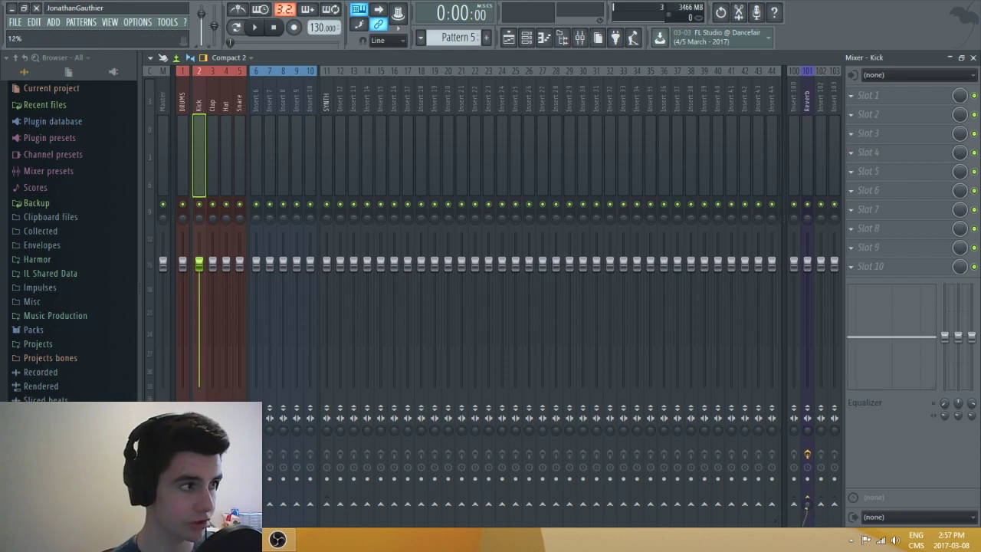
Step: Send the Kick to Reverb and play the project back to hear it, then stop
click(254, 28)
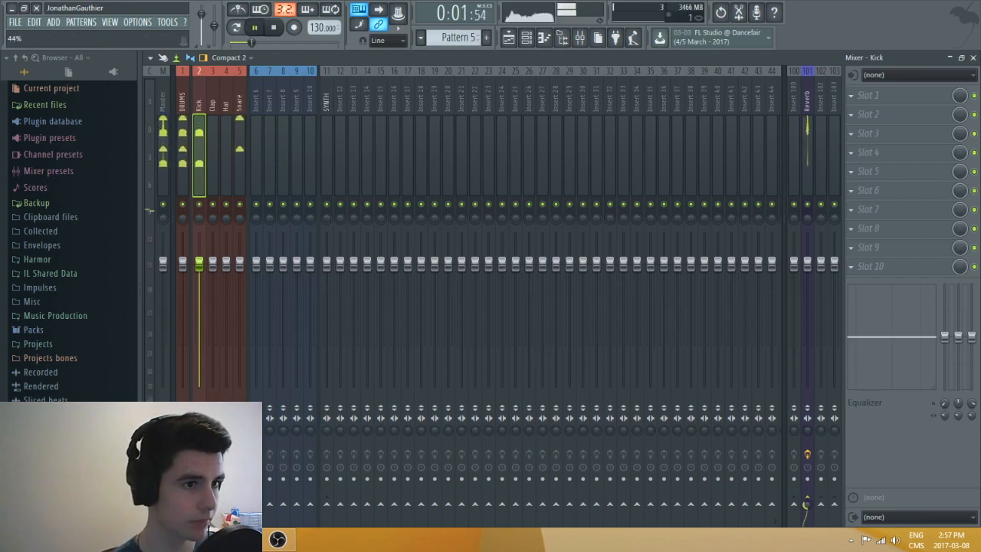
click(273, 27)
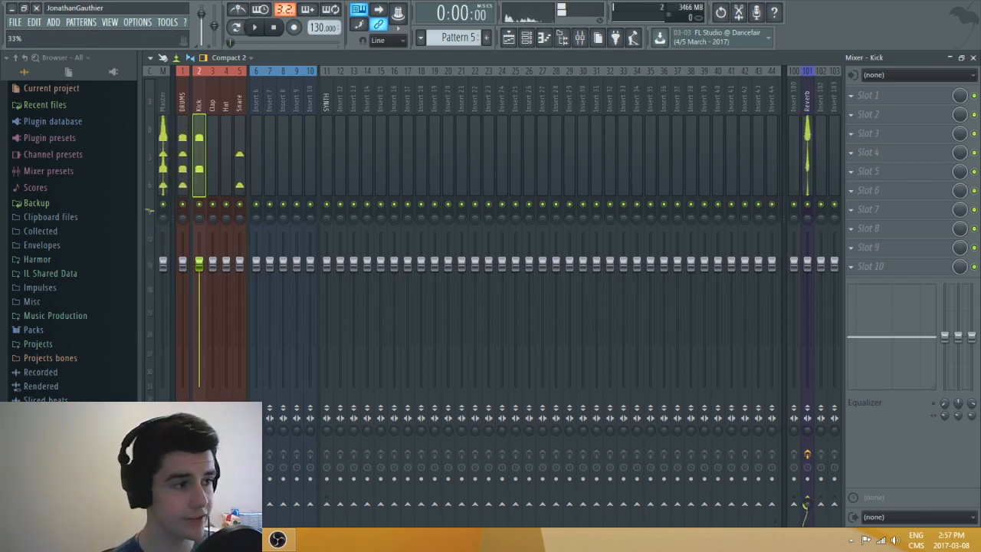